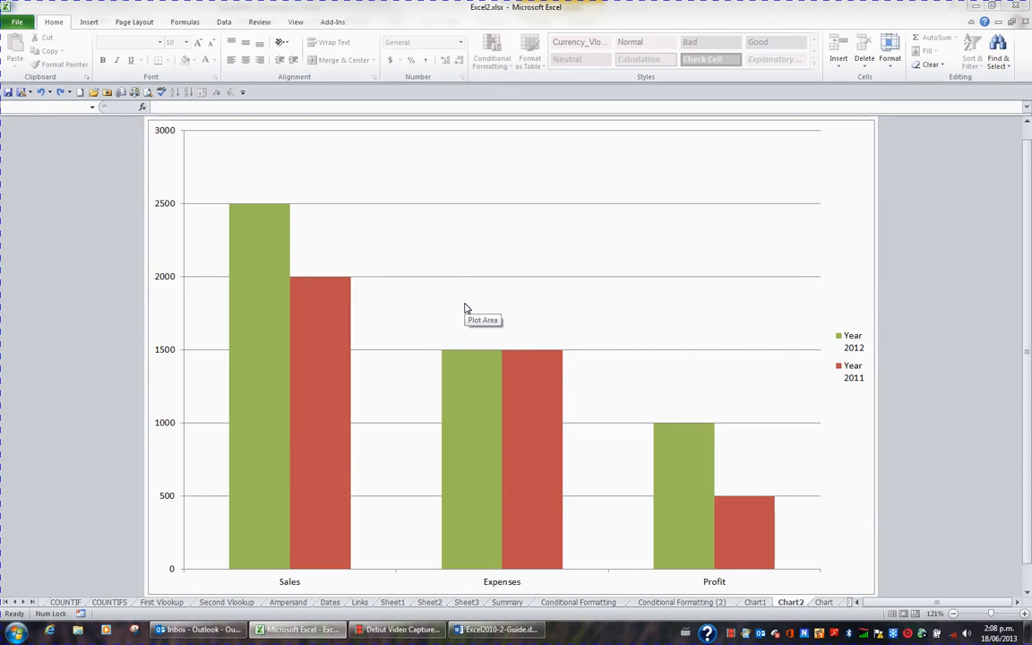
Step: Select the Sales, Expenses and Profit column chart and show its Design tools
click(463, 300)
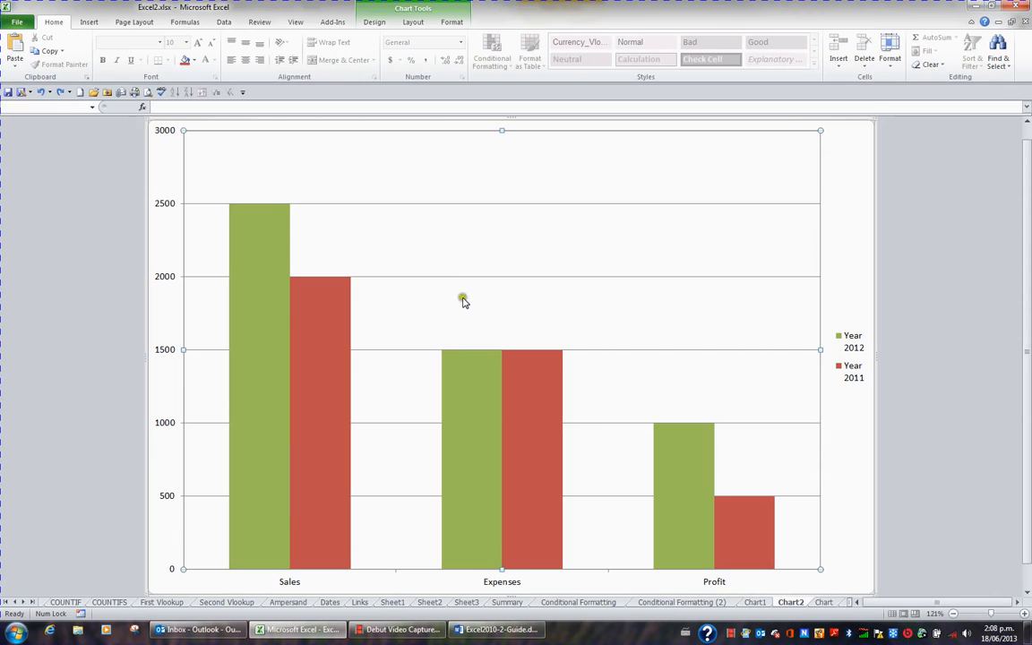
mouse_move(427, 10)
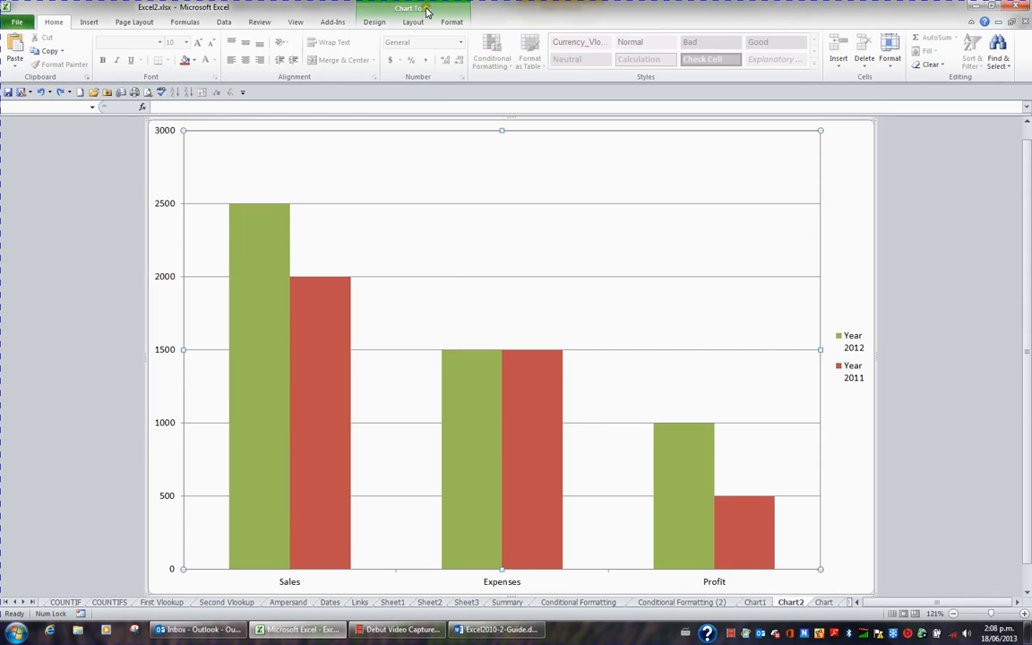
click(374, 21)
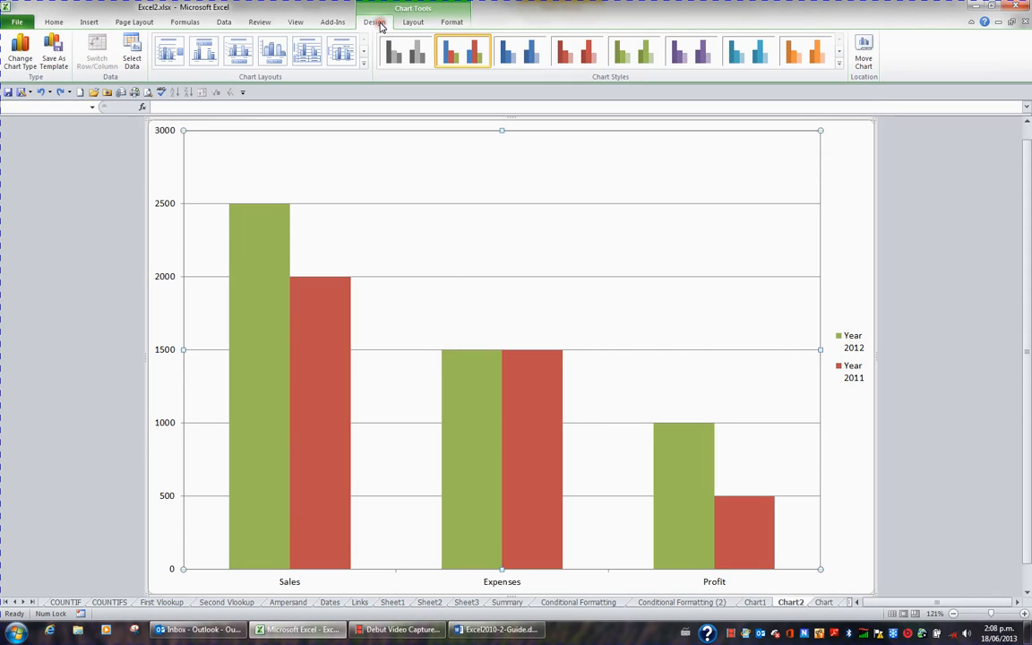
mouse_move(20, 52)
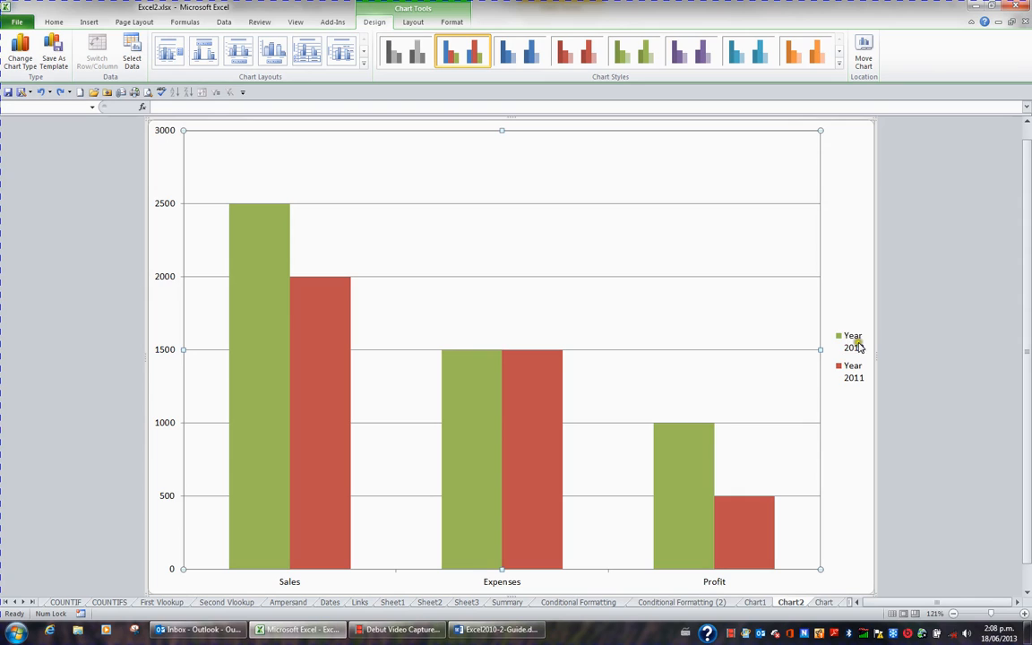
mouse_move(647, 345)
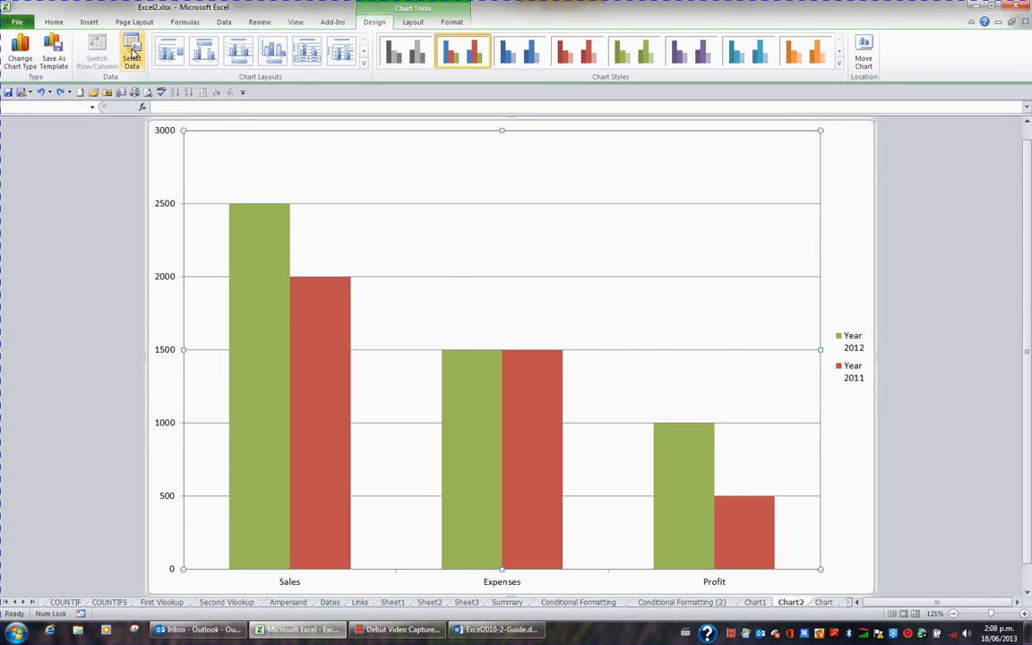
Step: In Select Data, move the Year2011 series up ahead of Year2012
click(132, 51)
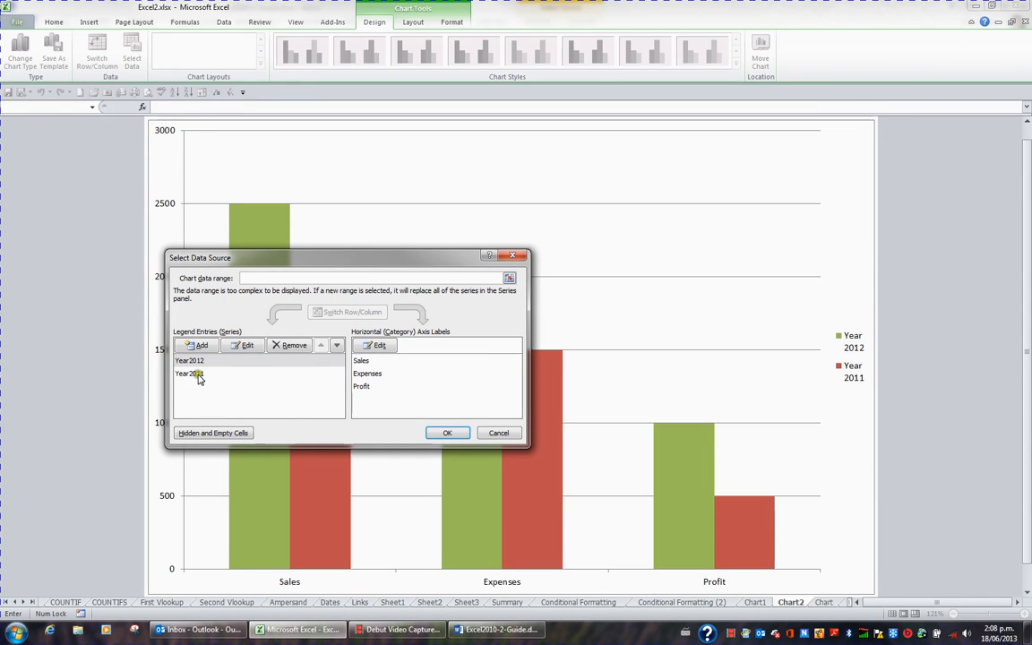
click(189, 374)
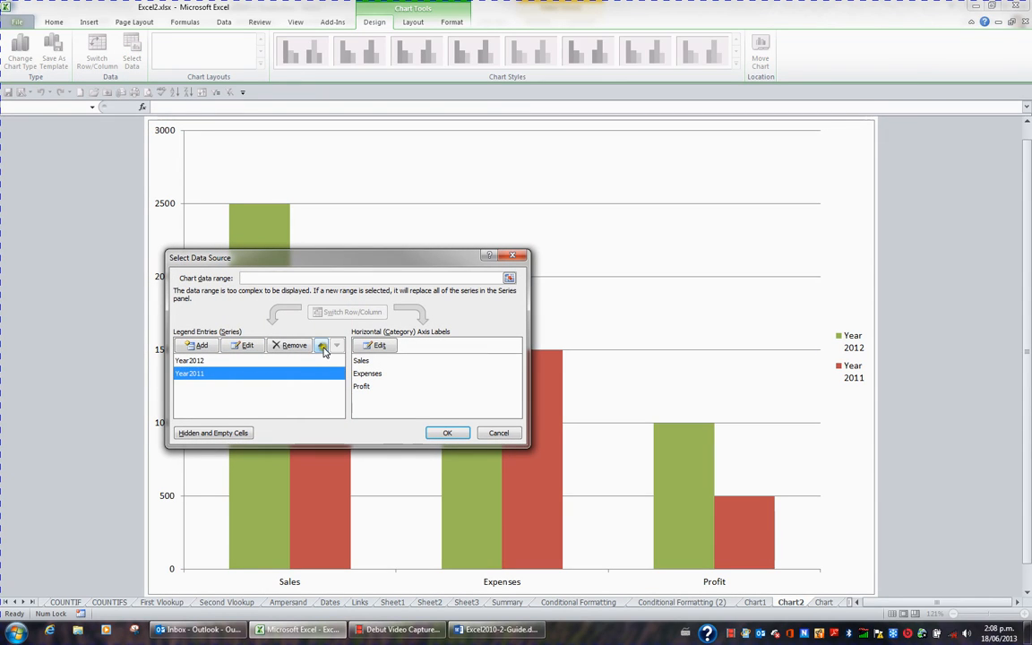
mouse_move(322, 345)
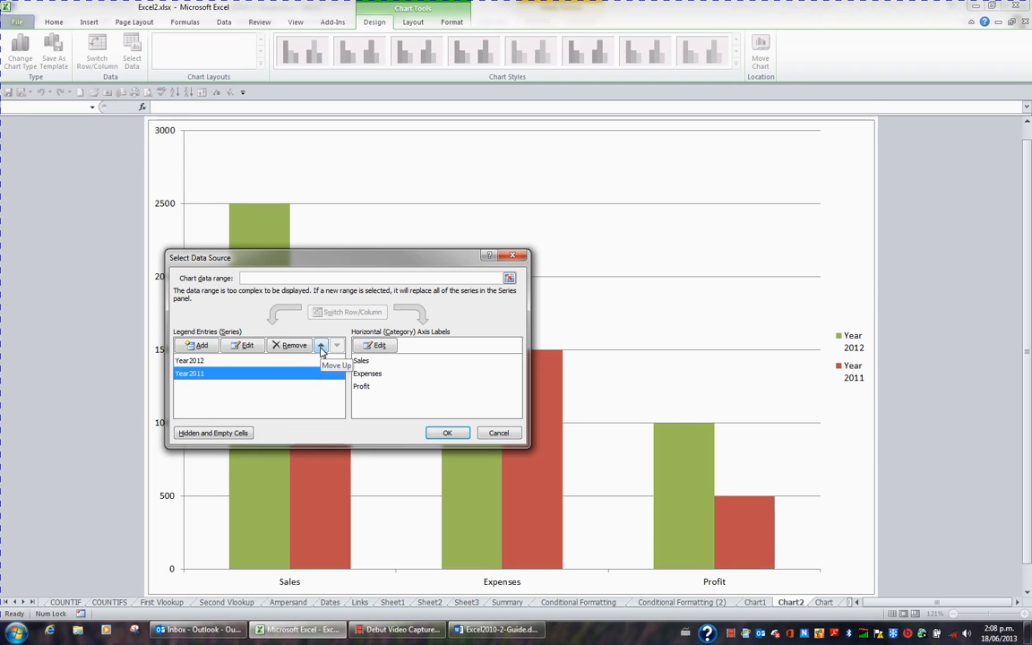
click(320, 346)
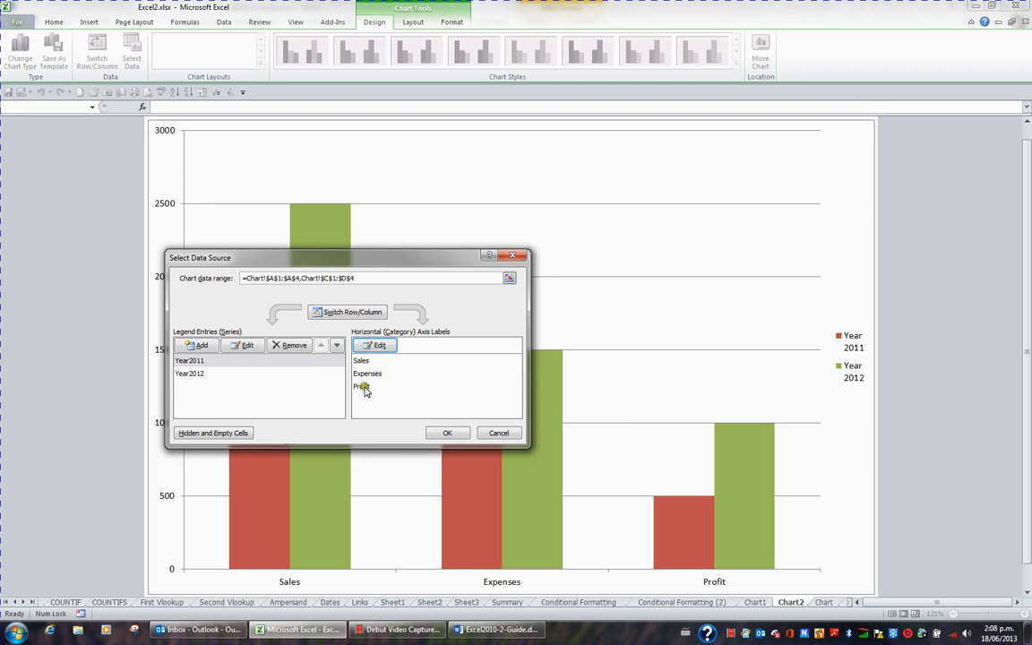
Step: Confirm the Year2011-first series order in Select Data Source
click(447, 432)
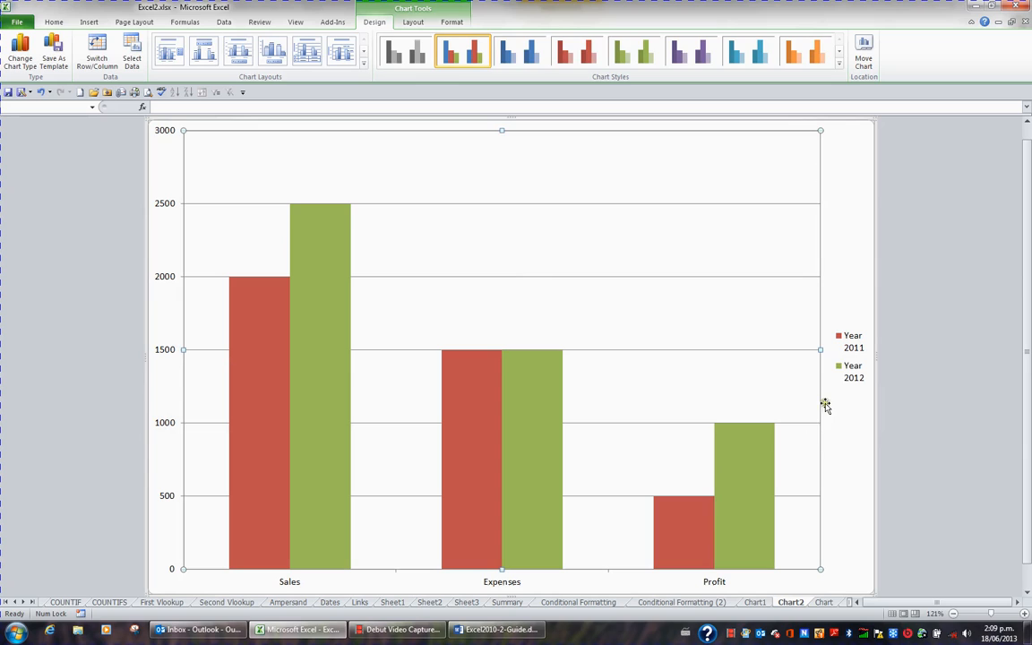
mouse_move(850, 396)
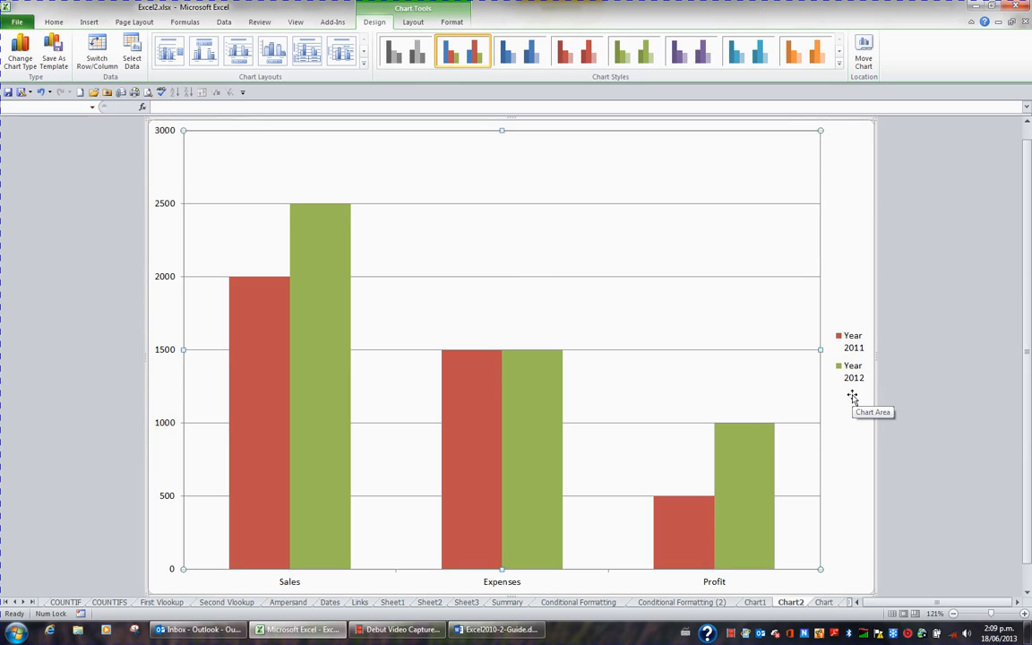
mouse_move(800, 402)
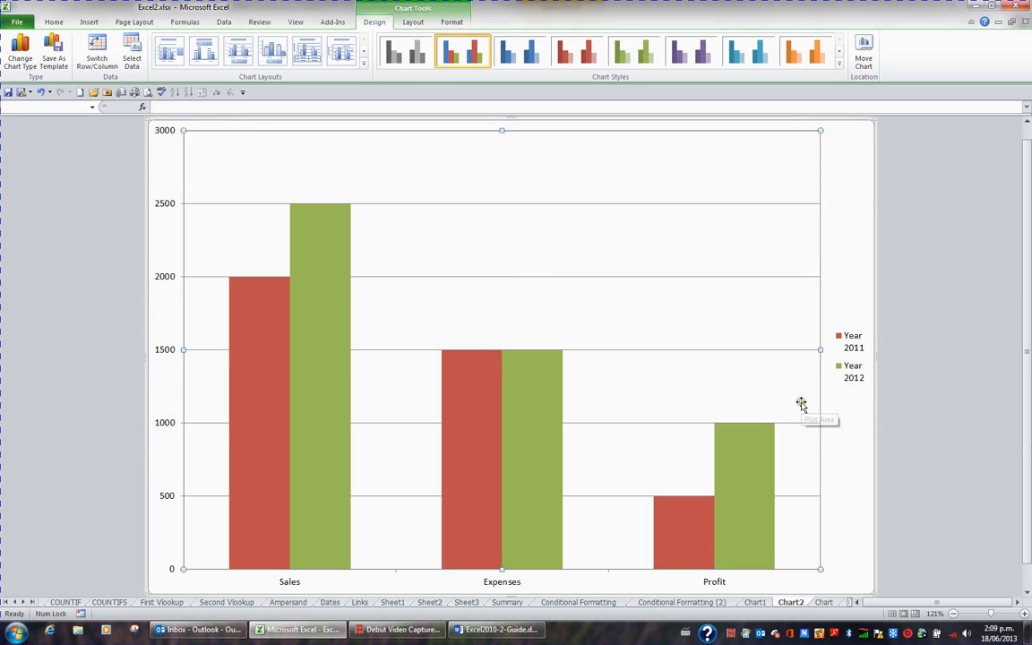
mouse_move(650, 374)
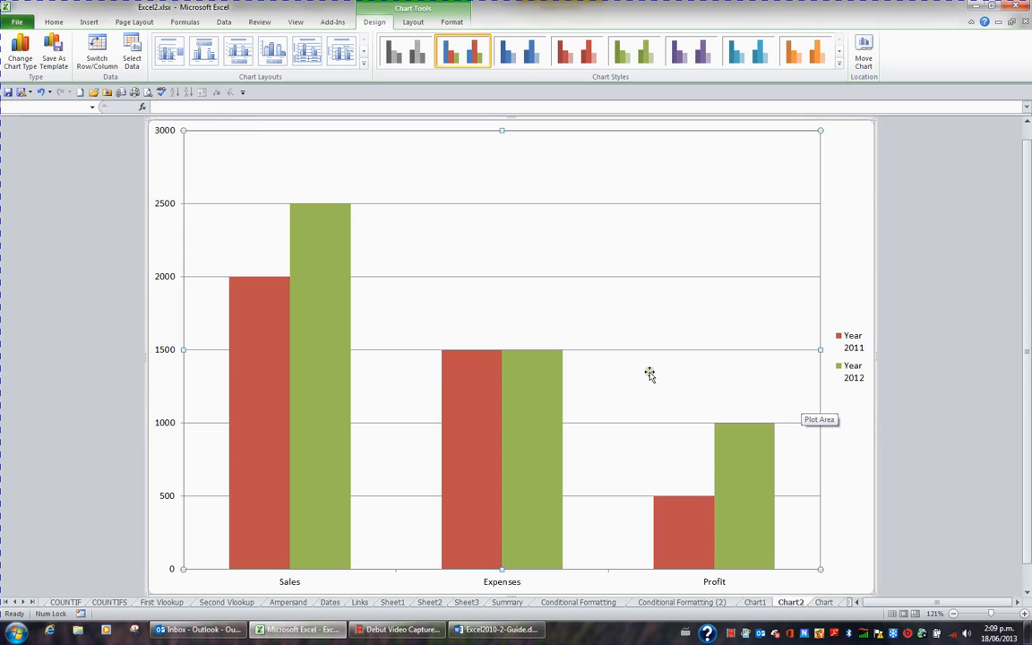
mouse_move(511, 320)
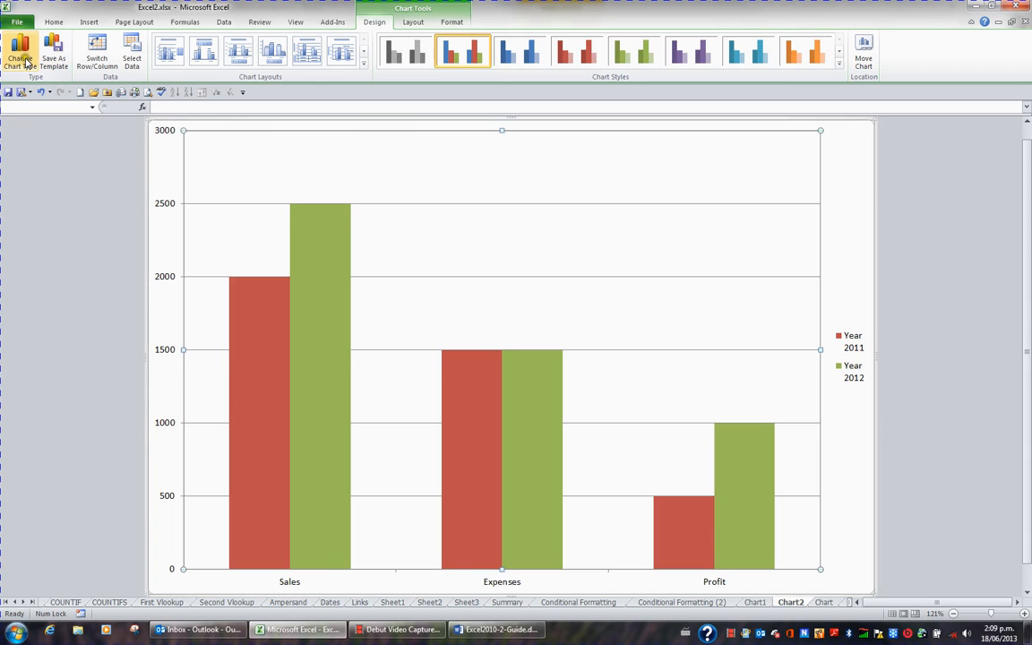
mouse_move(19, 51)
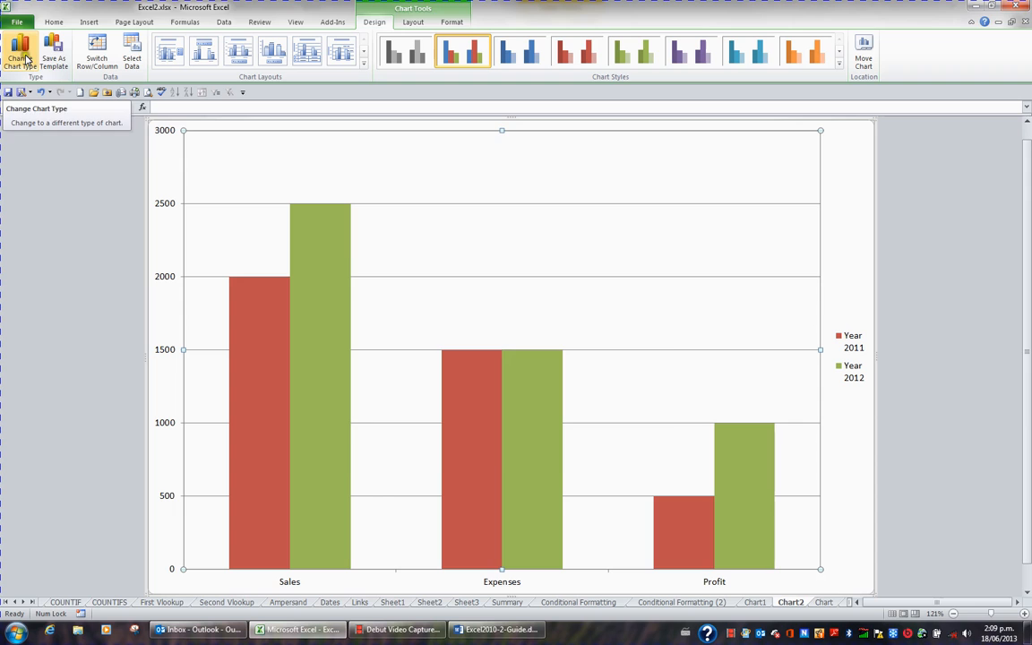
Step: Change the chart type to a plain Line chart
click(20, 52)
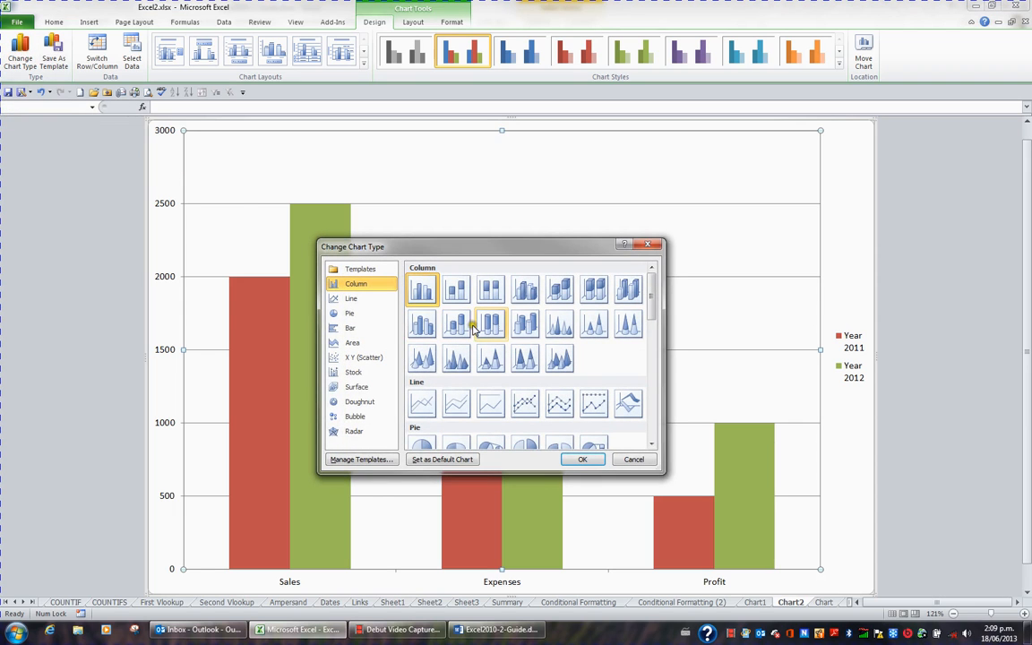
mouse_move(491, 325)
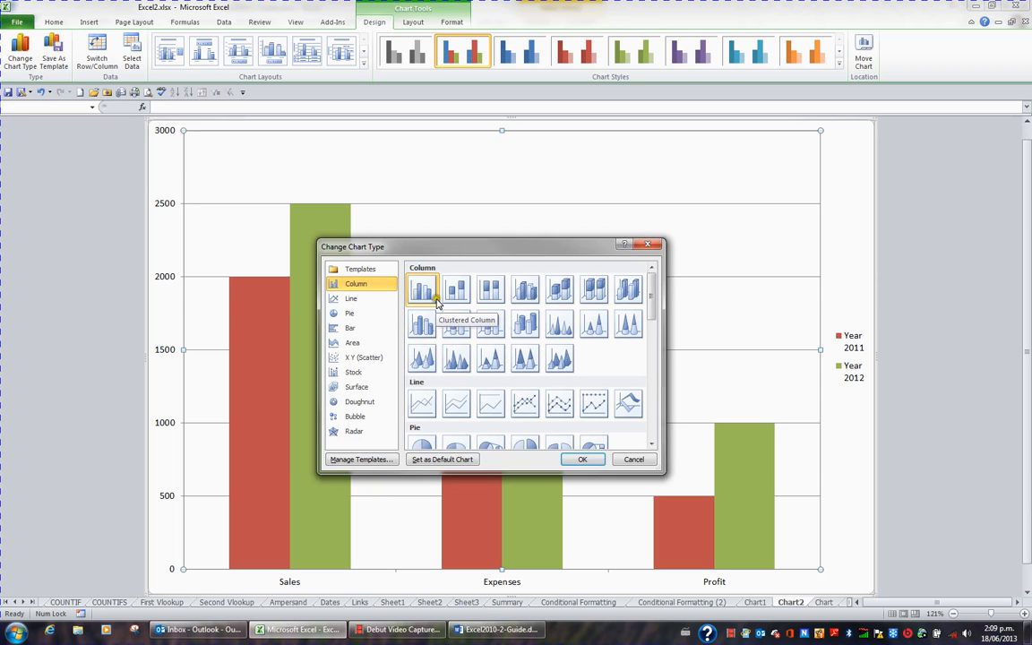
mouse_move(423, 289)
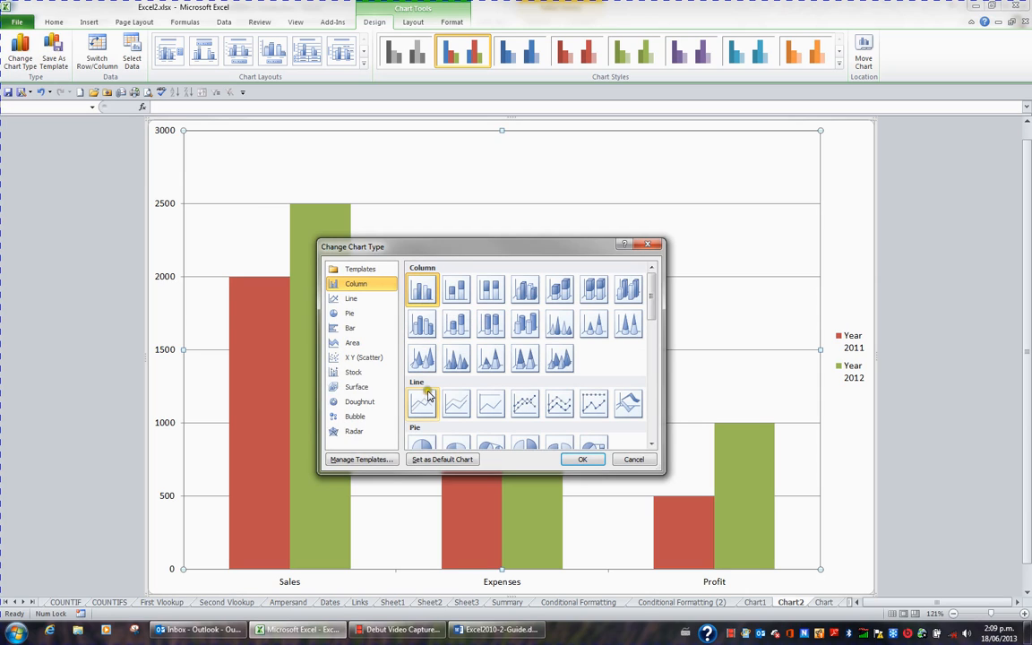
click(350, 298)
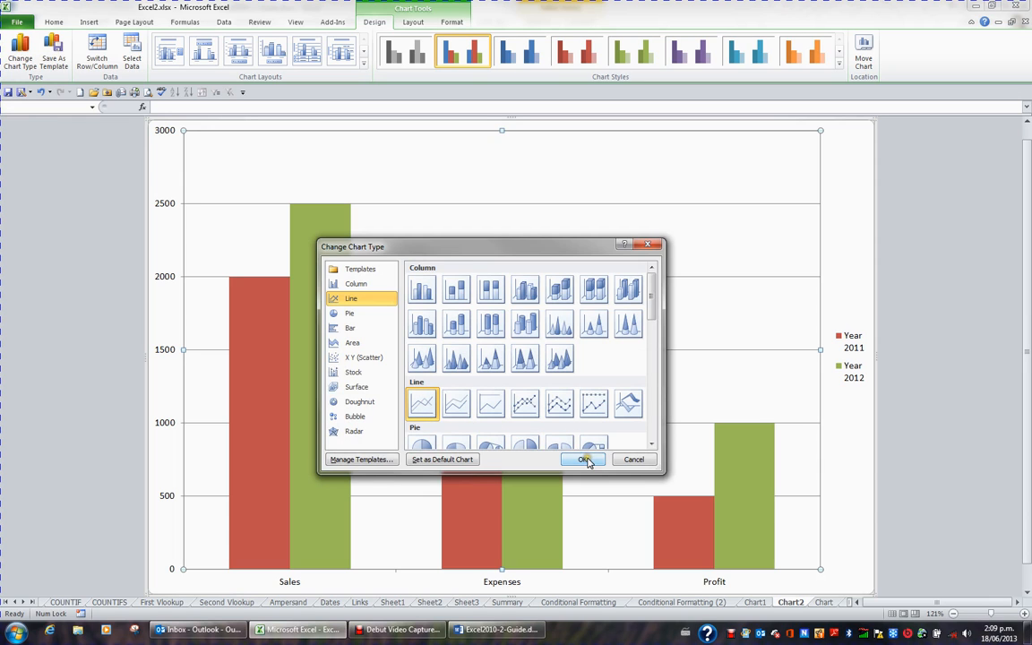
click(582, 458)
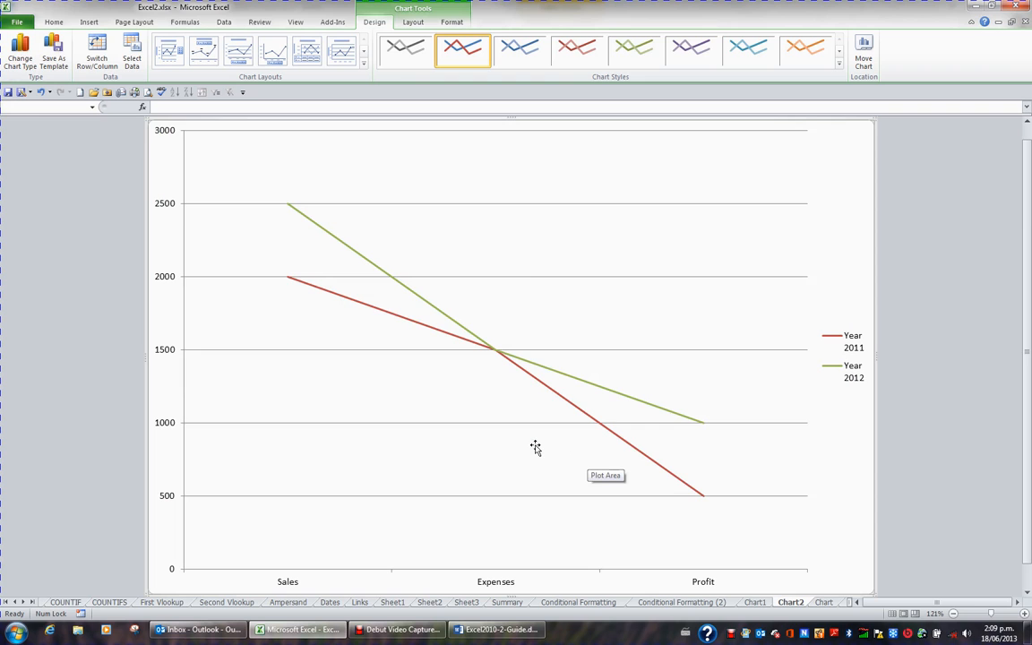
mouse_move(53, 105)
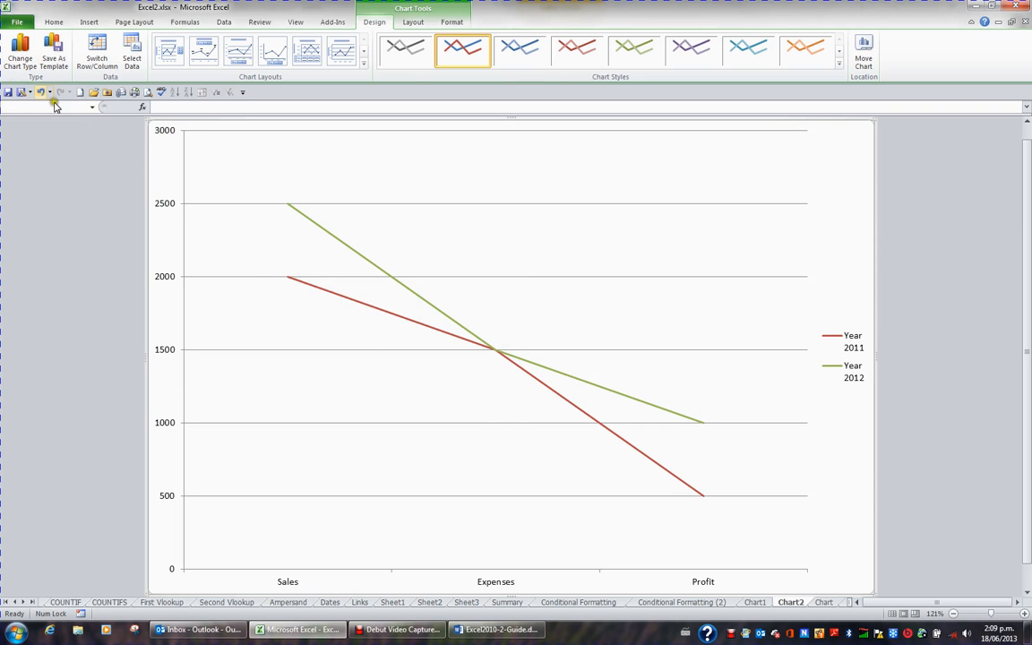
Step: Change the chart type to clustered 3-D cylinder columns
click(19, 51)
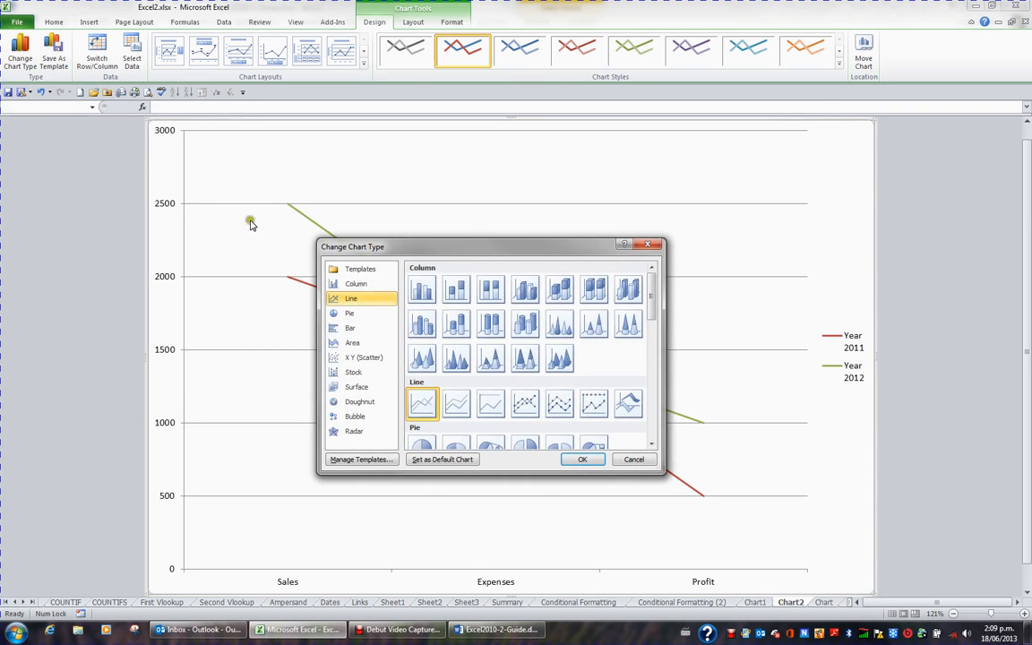
mouse_move(421, 402)
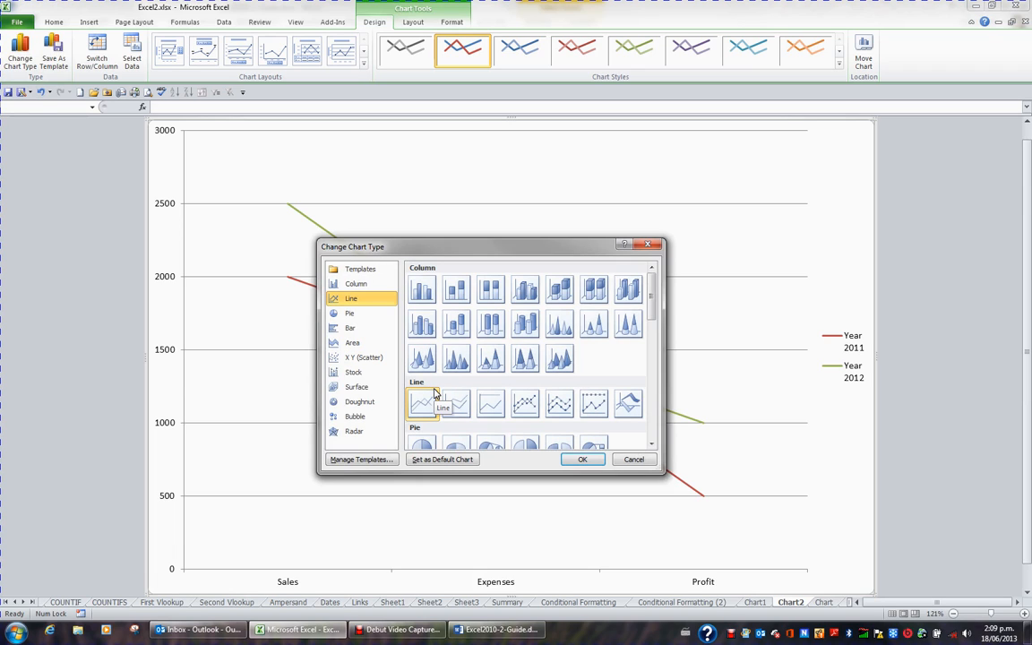
mouse_move(421, 324)
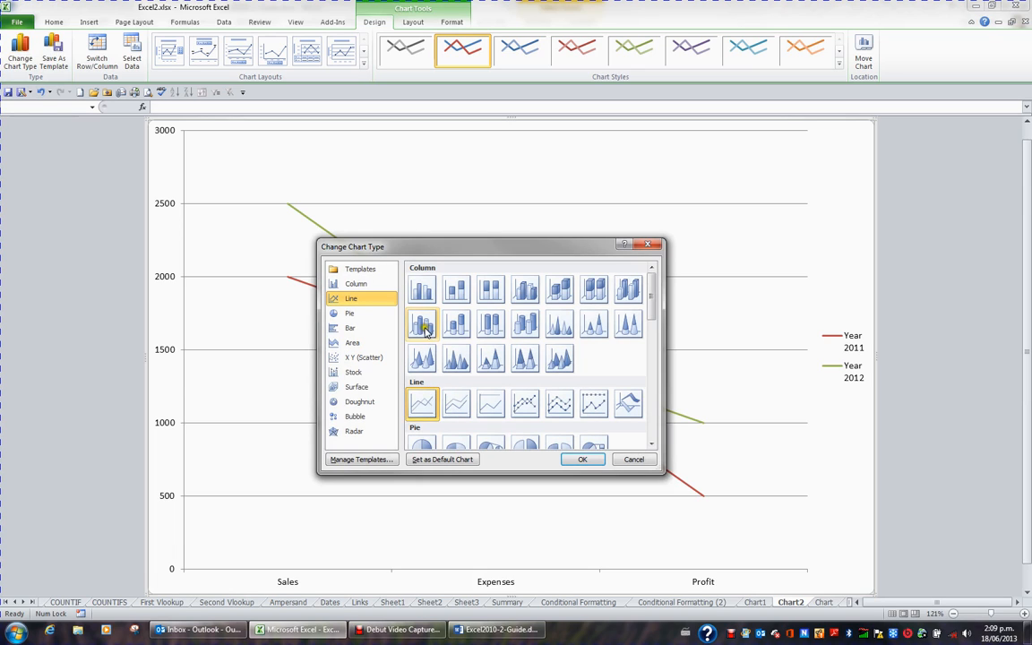
click(356, 283)
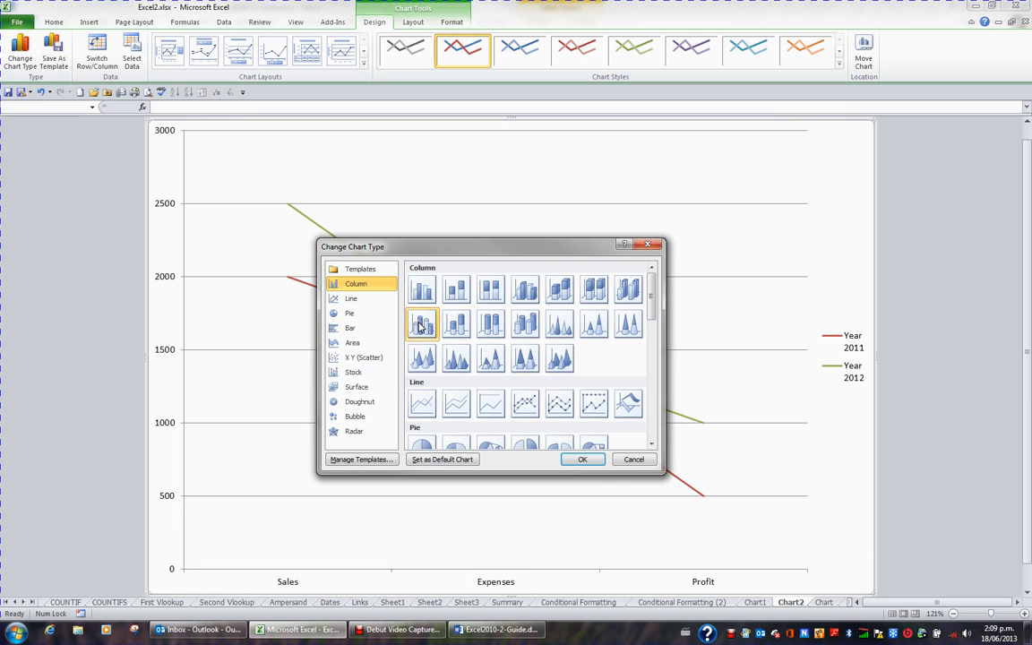
mouse_move(425, 325)
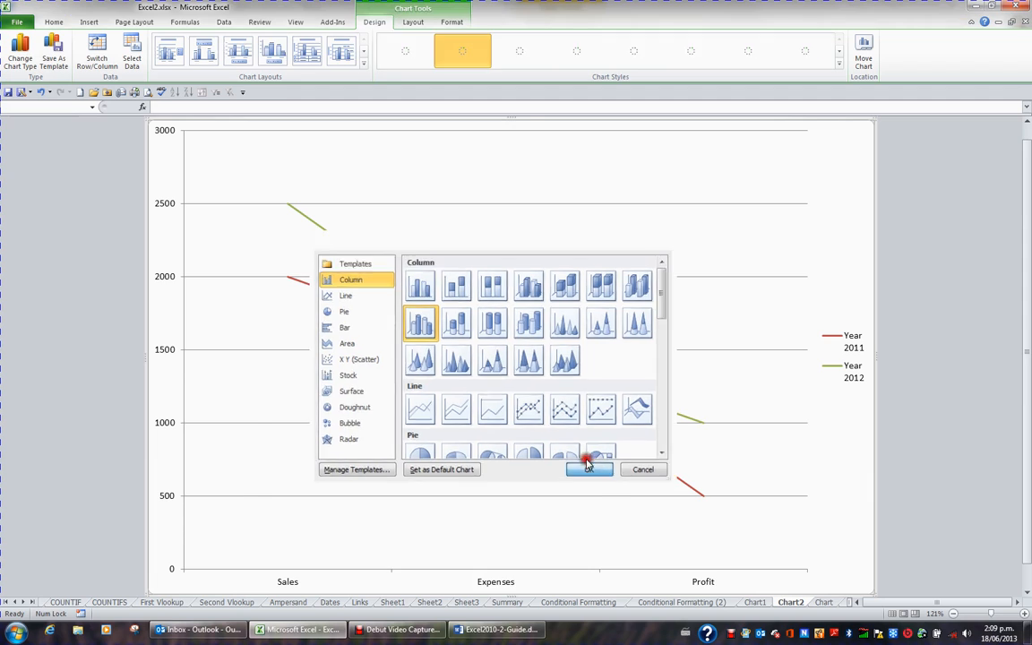
click(589, 469)
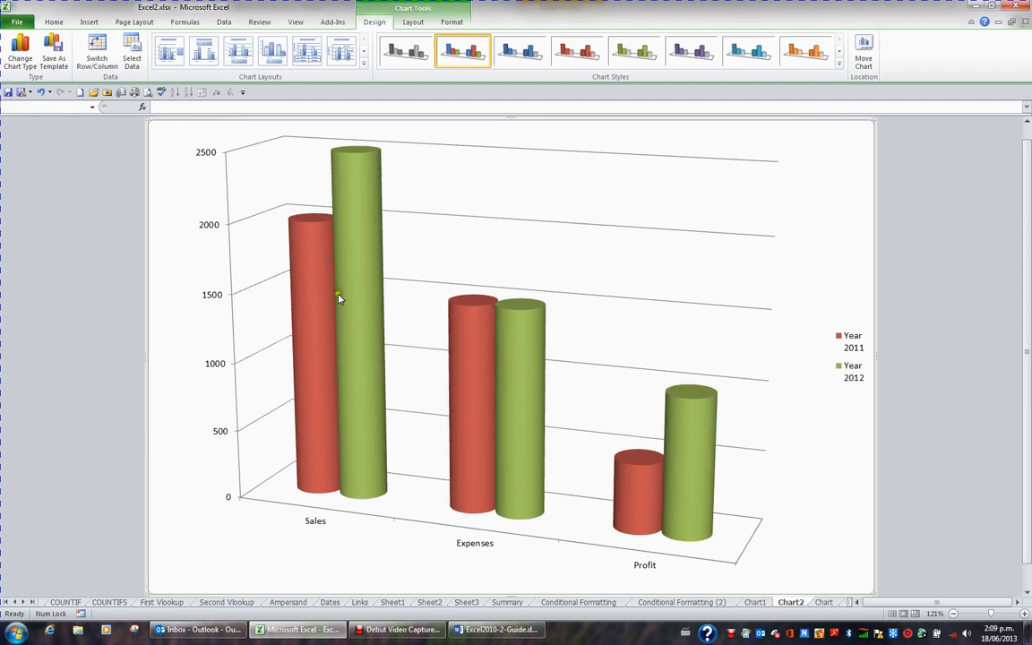
mouse_move(665, 469)
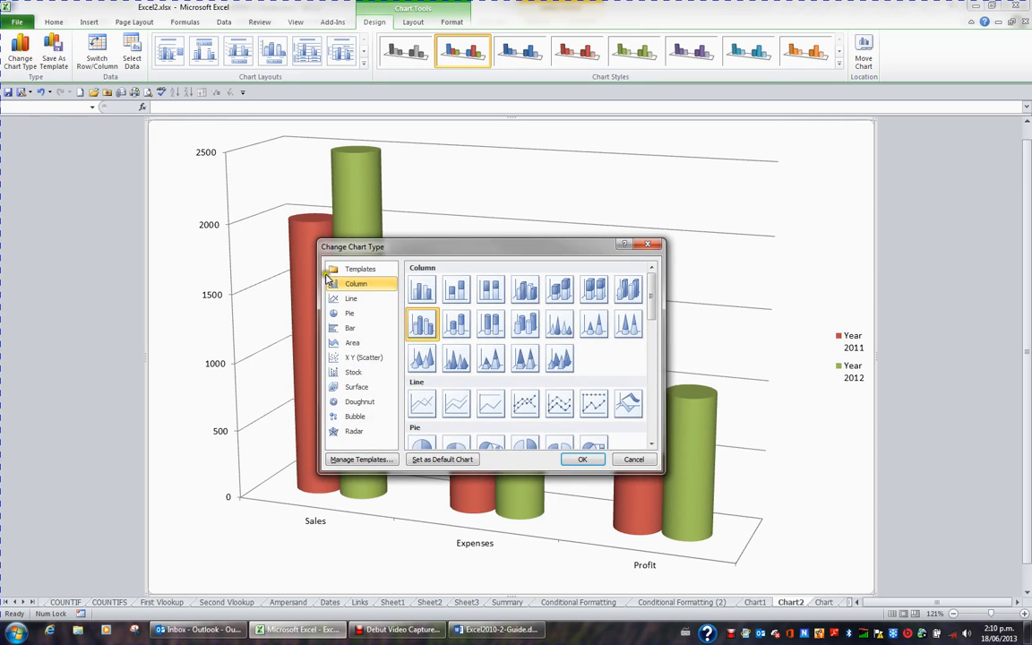
mouse_move(421, 288)
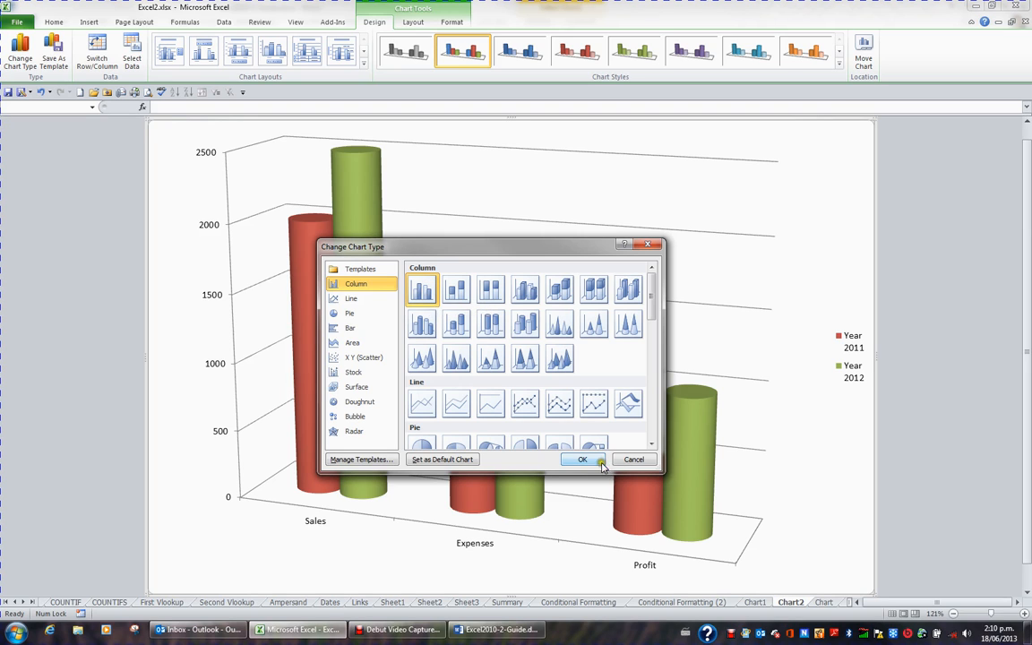
Step: Switch the chart back to flat Clustered Column
click(582, 460)
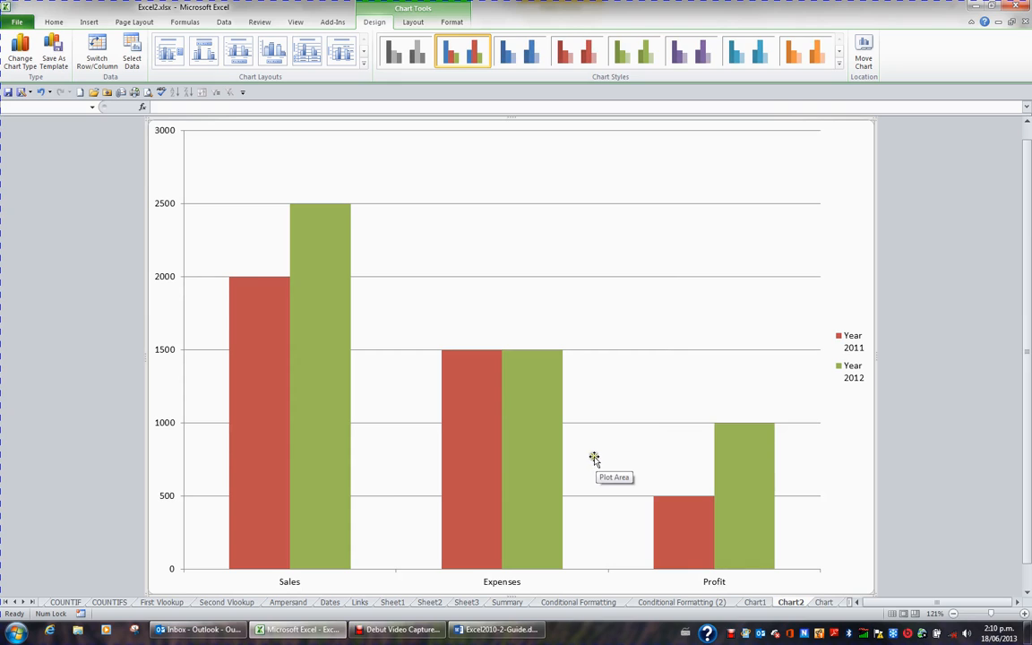
mouse_move(598, 422)
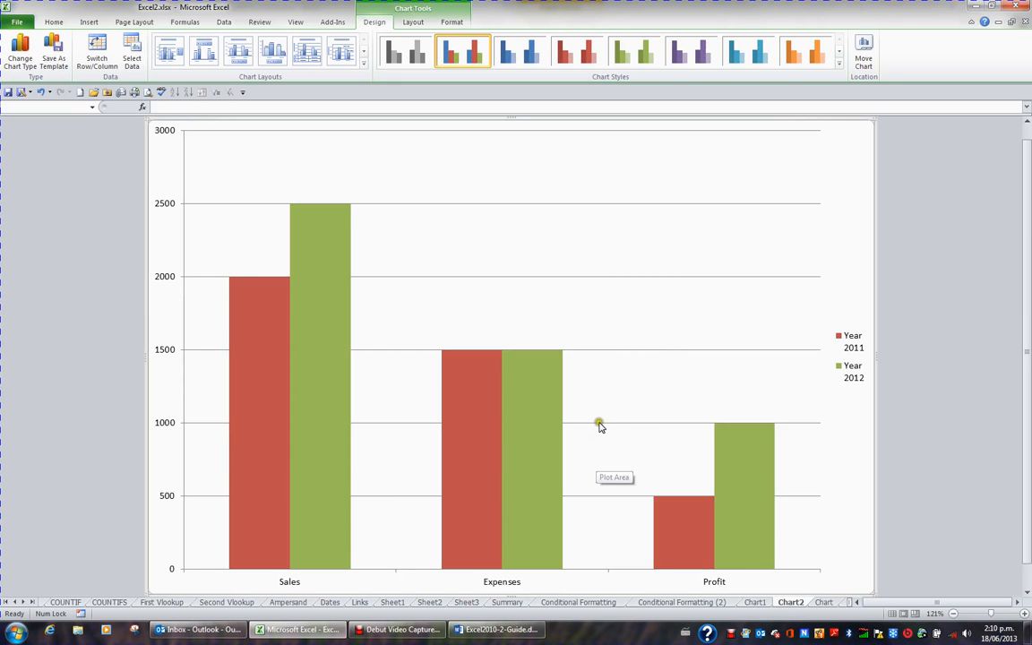
mouse_move(593, 398)
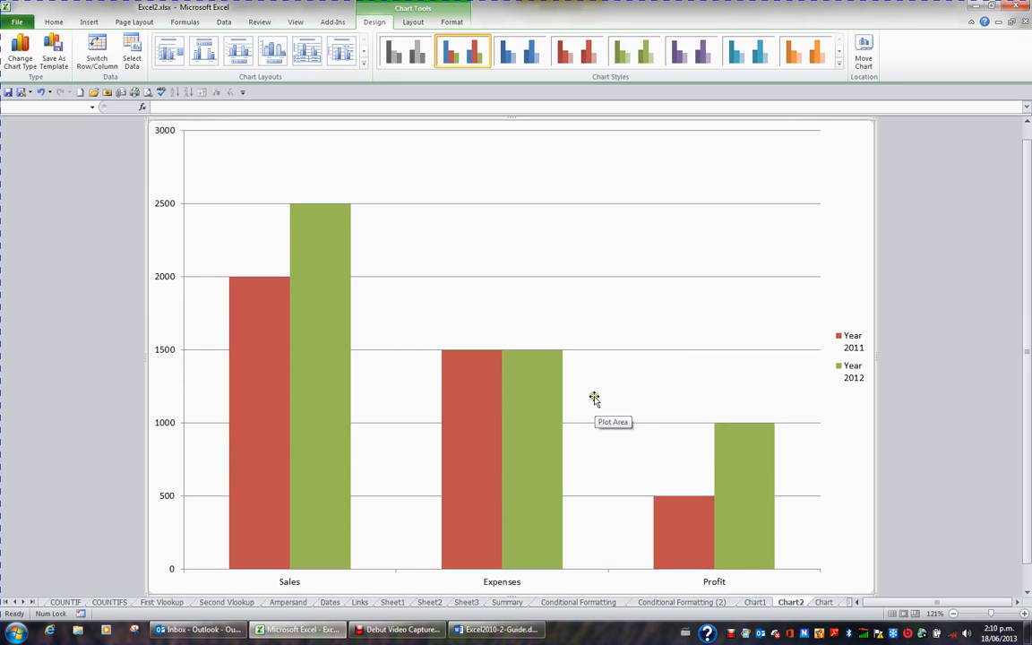
mouse_move(529, 394)
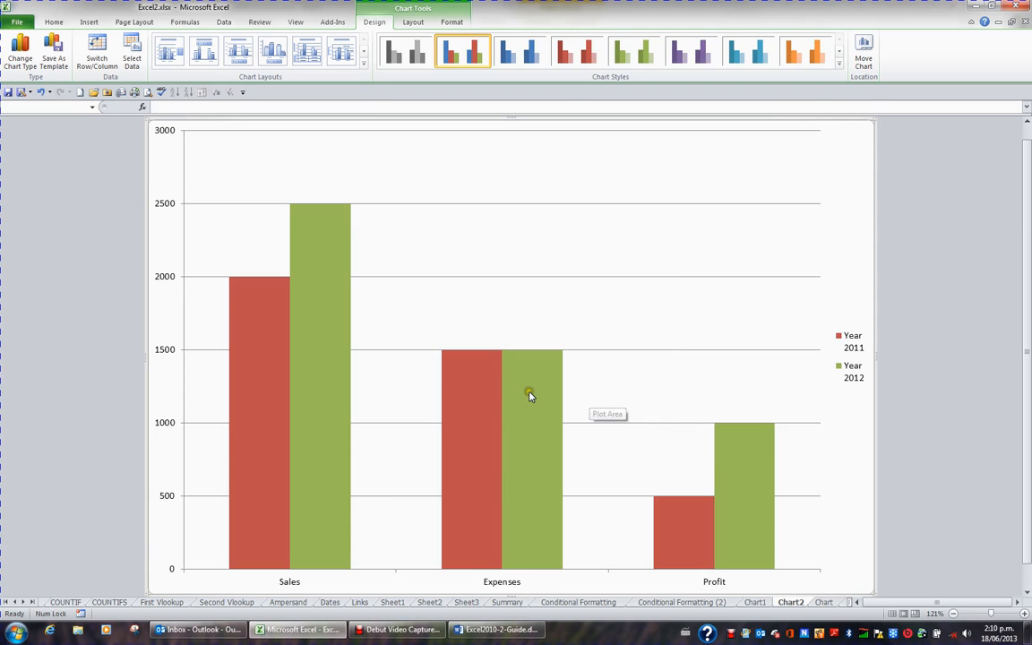
mouse_move(325, 339)
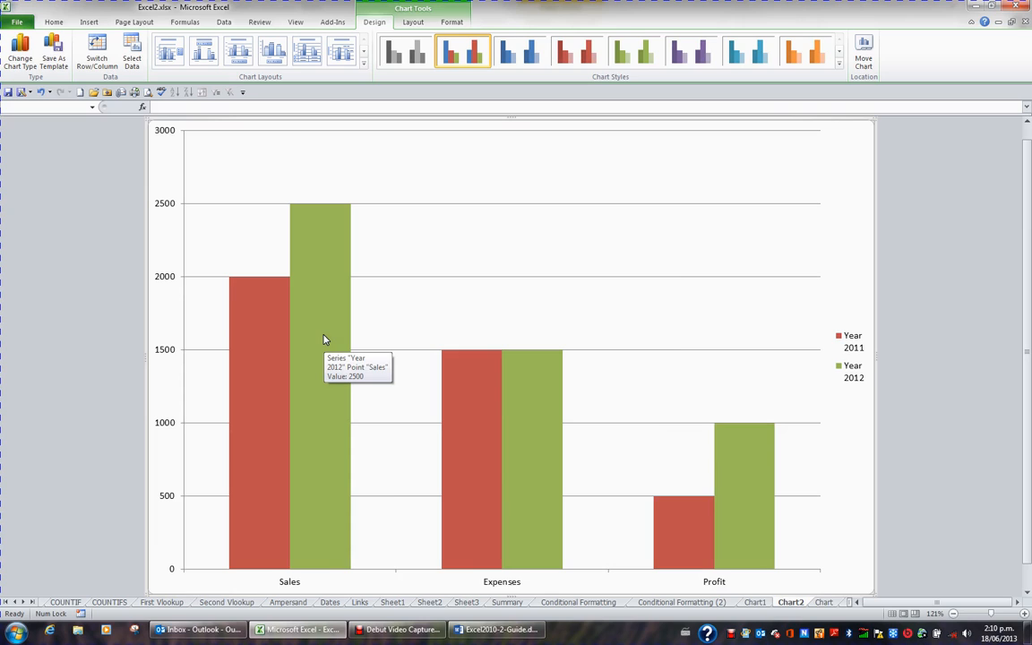
mouse_move(338, 341)
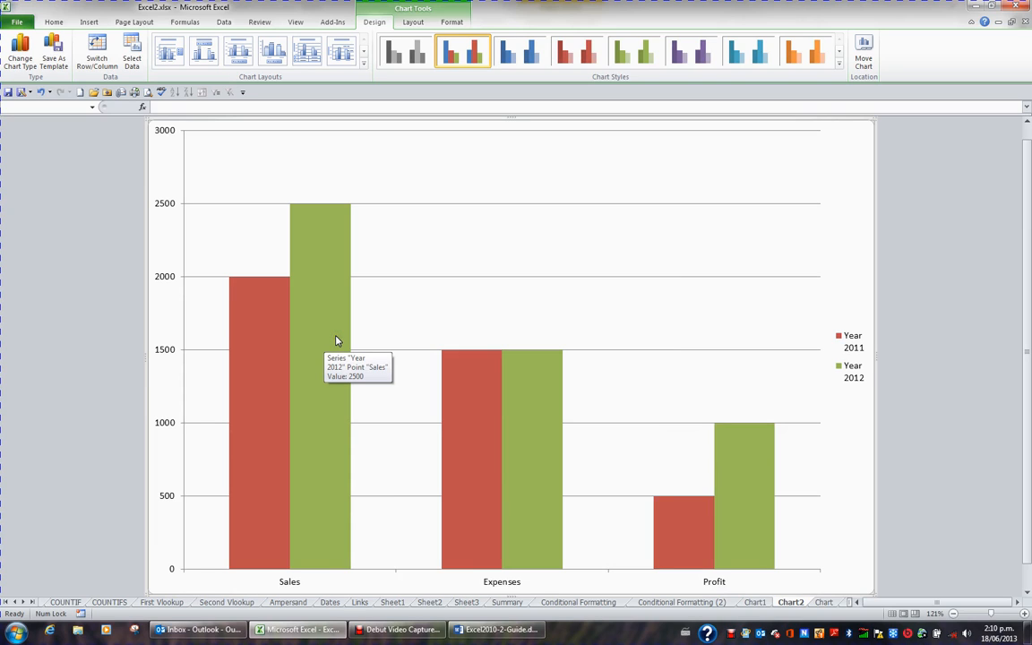
mouse_move(326, 263)
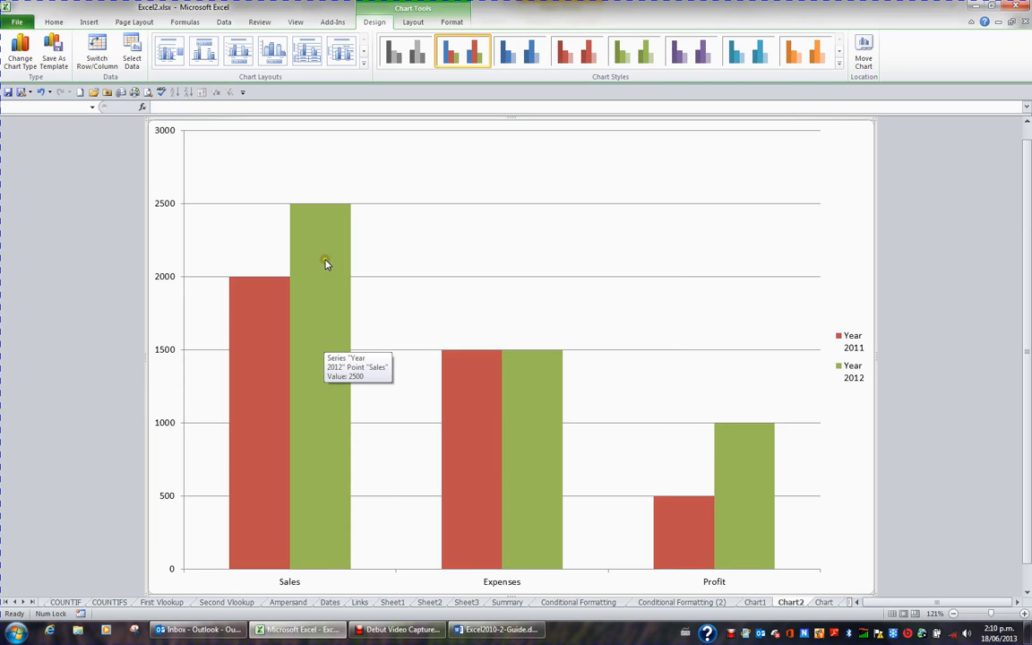
Step: Select the green Year 2012 series and show Line options in Change Chart Type
click(325, 263)
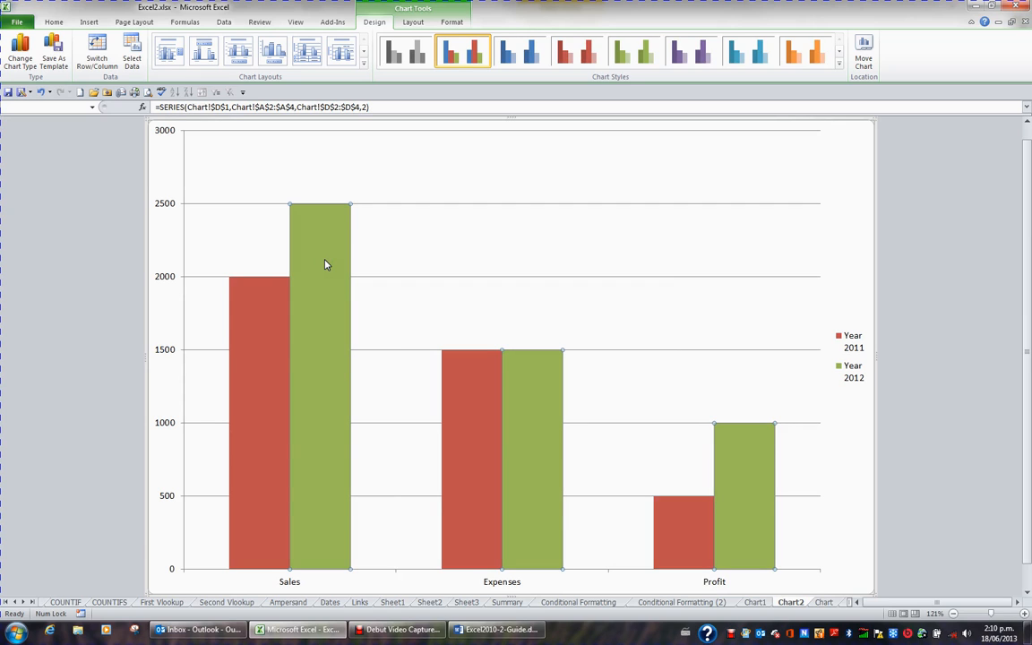
mouse_move(79, 83)
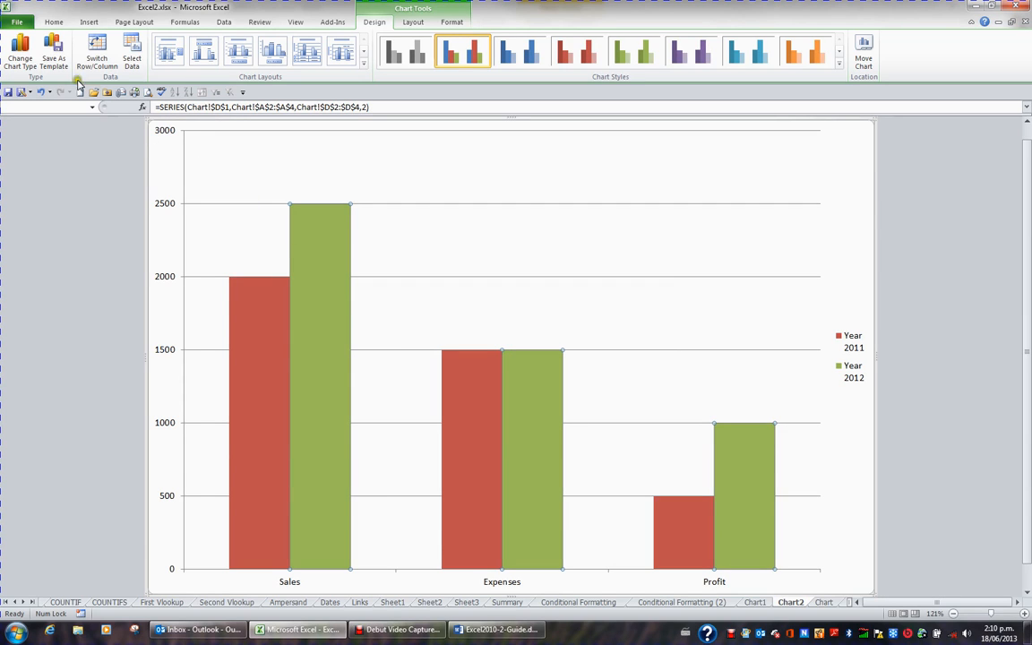
click(19, 51)
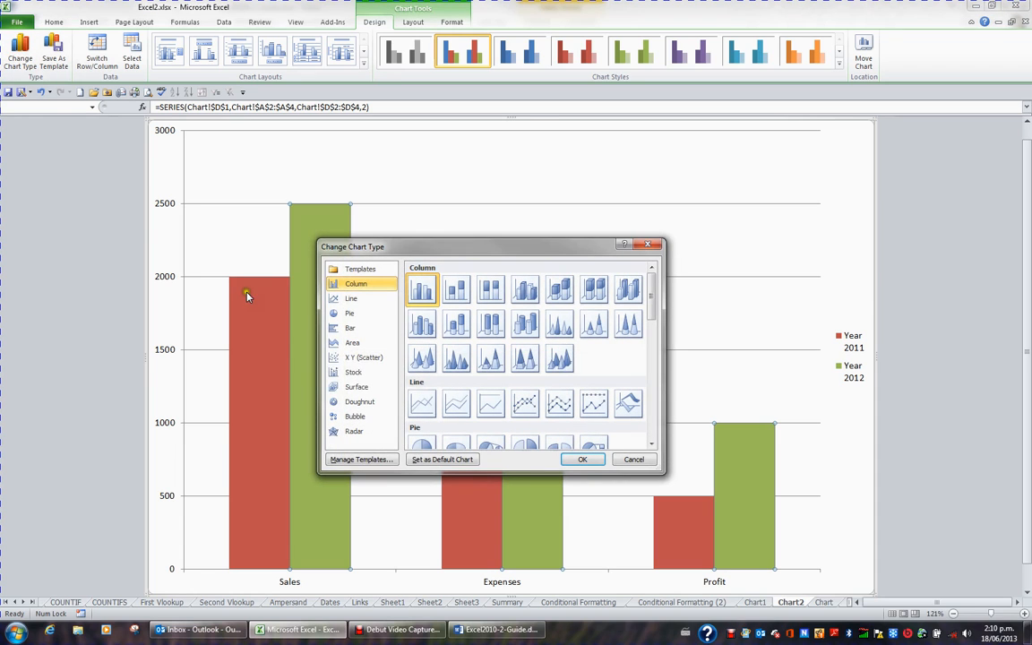
click(351, 298)
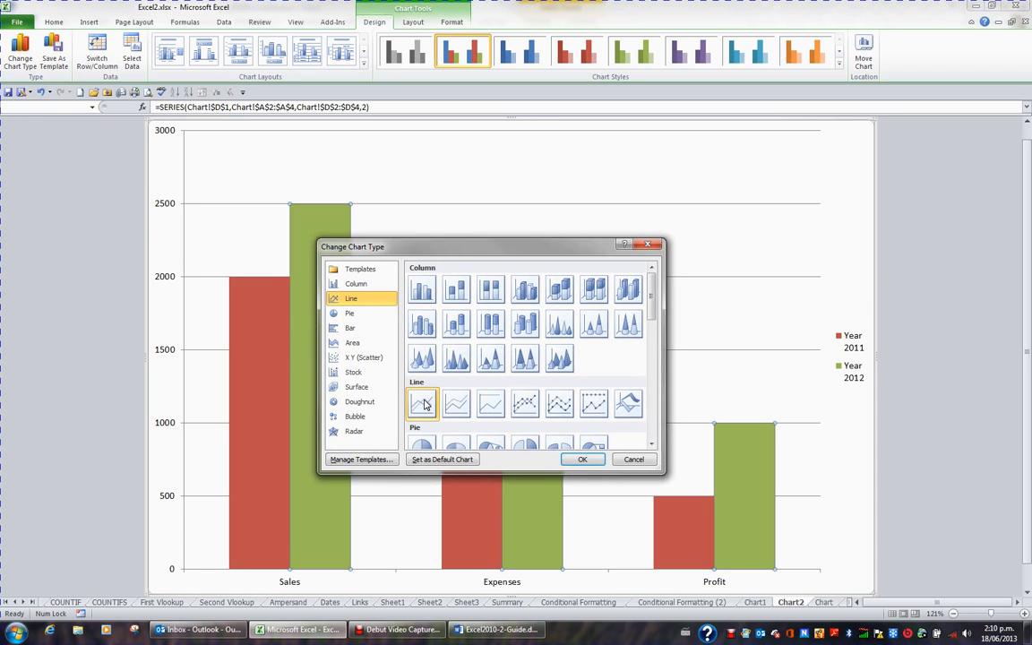
mouse_move(423, 403)
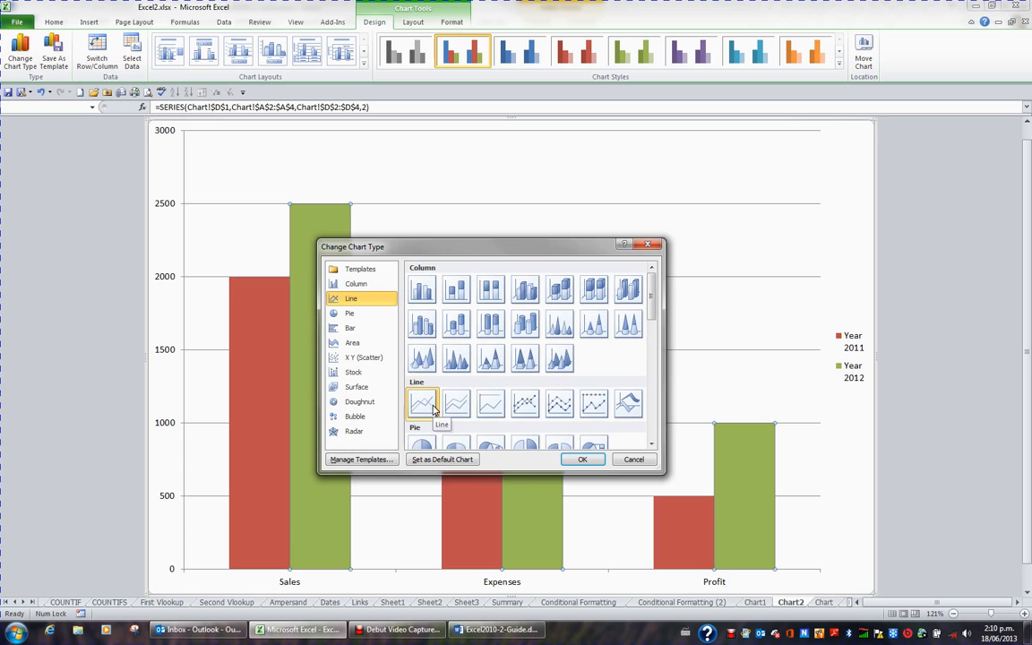
Step: Apply a plain line to Year 2012, then select the red Year 2011 columns
click(582, 458)
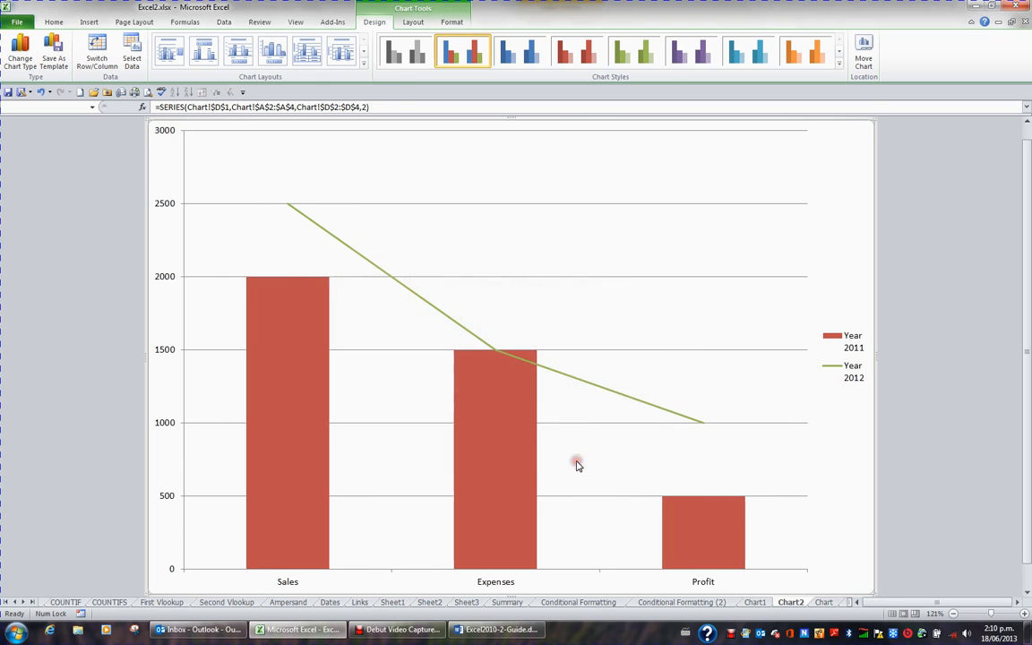
mouse_move(397, 291)
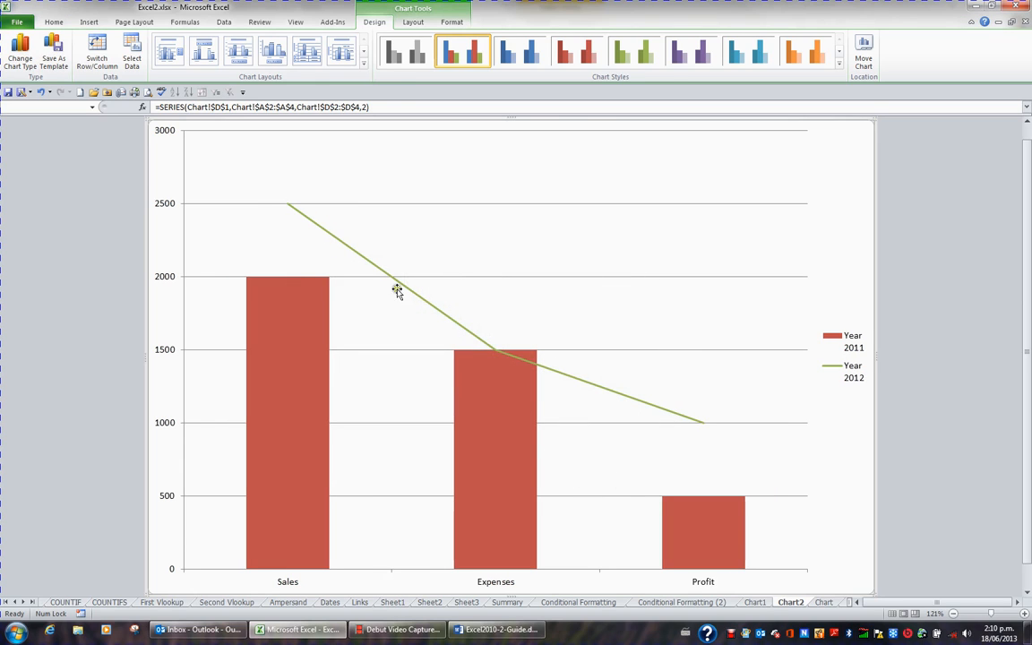
mouse_move(621, 410)
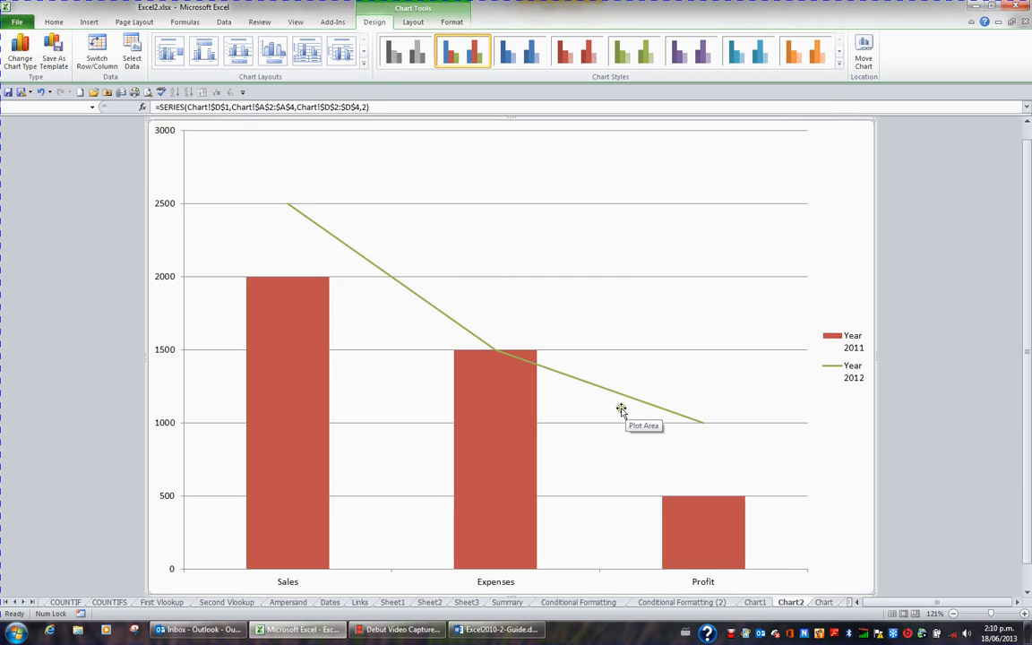
mouse_move(581, 404)
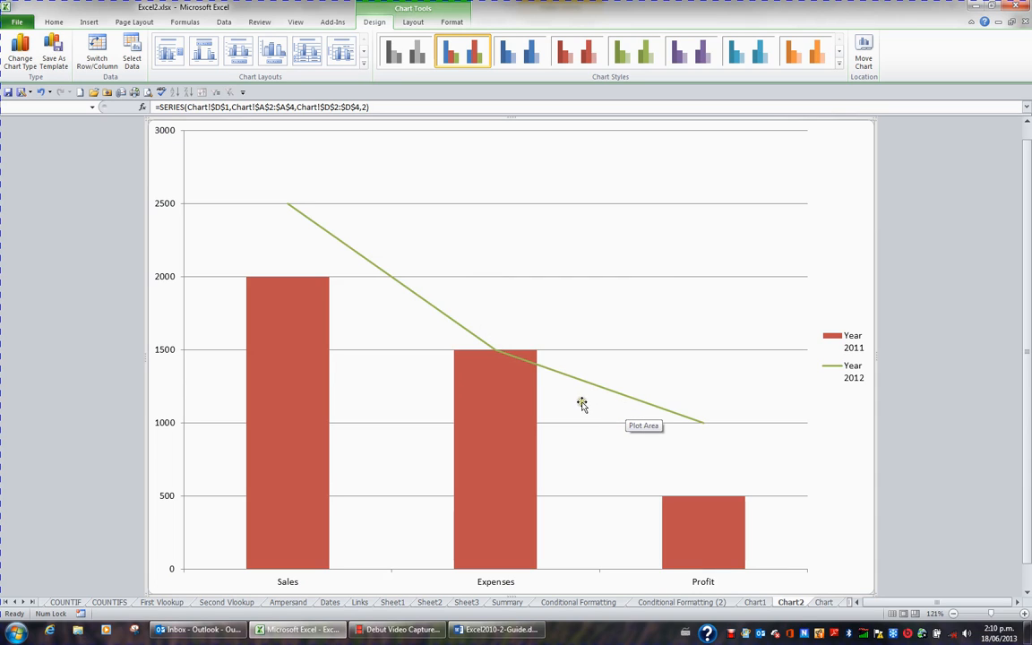
mouse_move(464, 326)
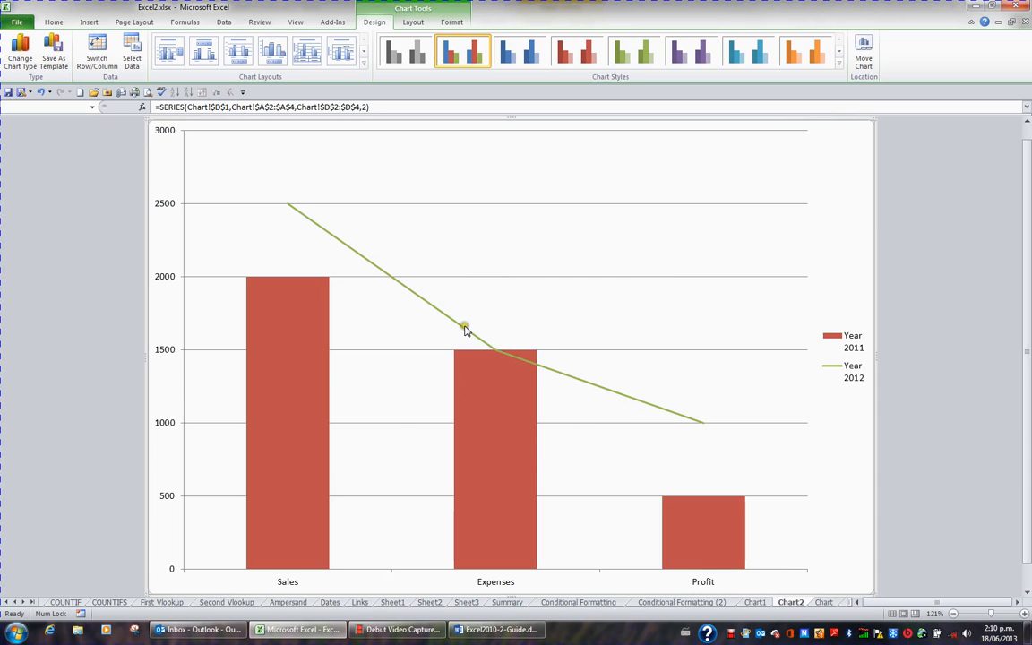
mouse_move(479, 324)
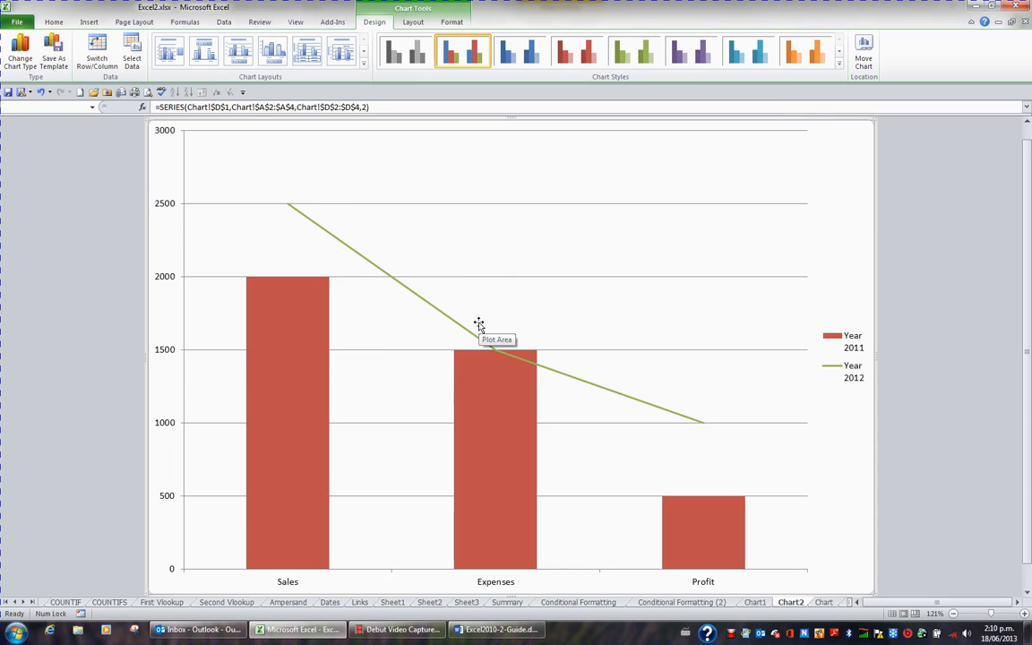
mouse_move(458, 321)
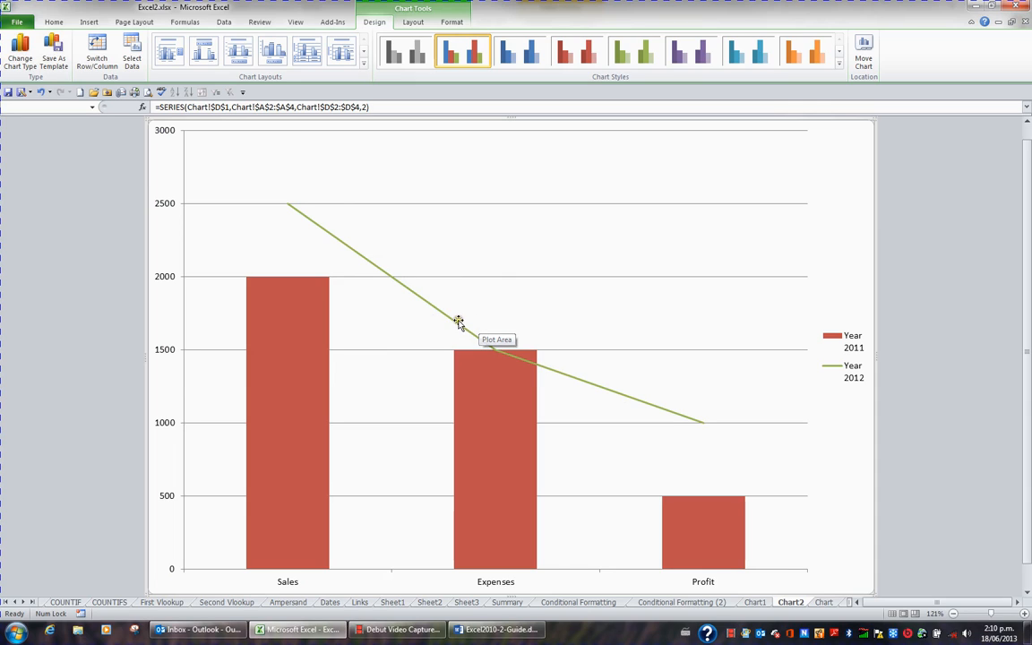
mouse_move(343, 324)
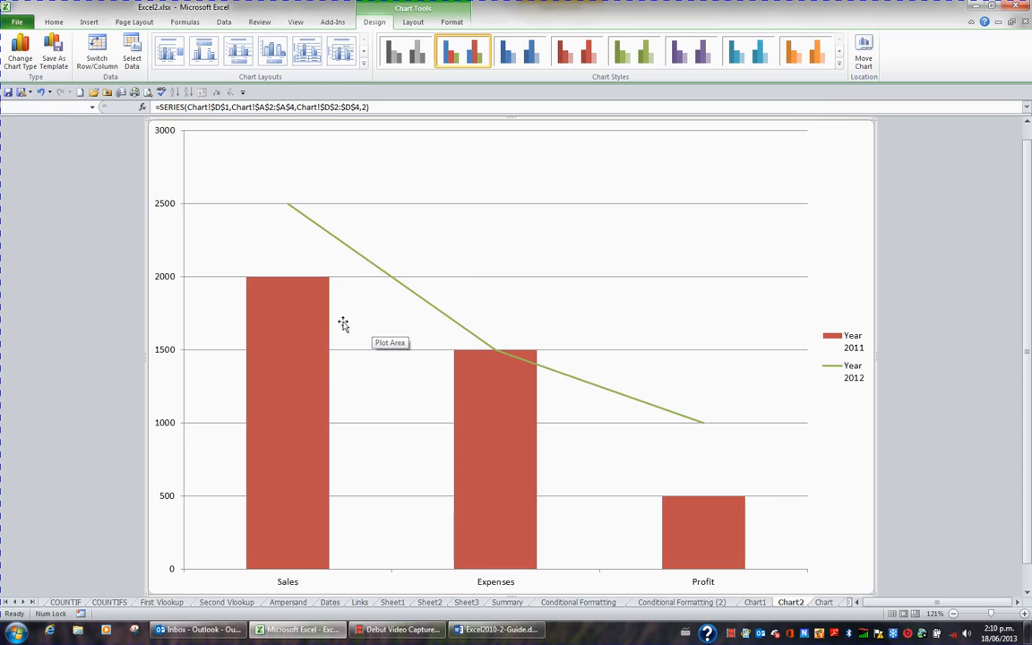
click(287, 425)
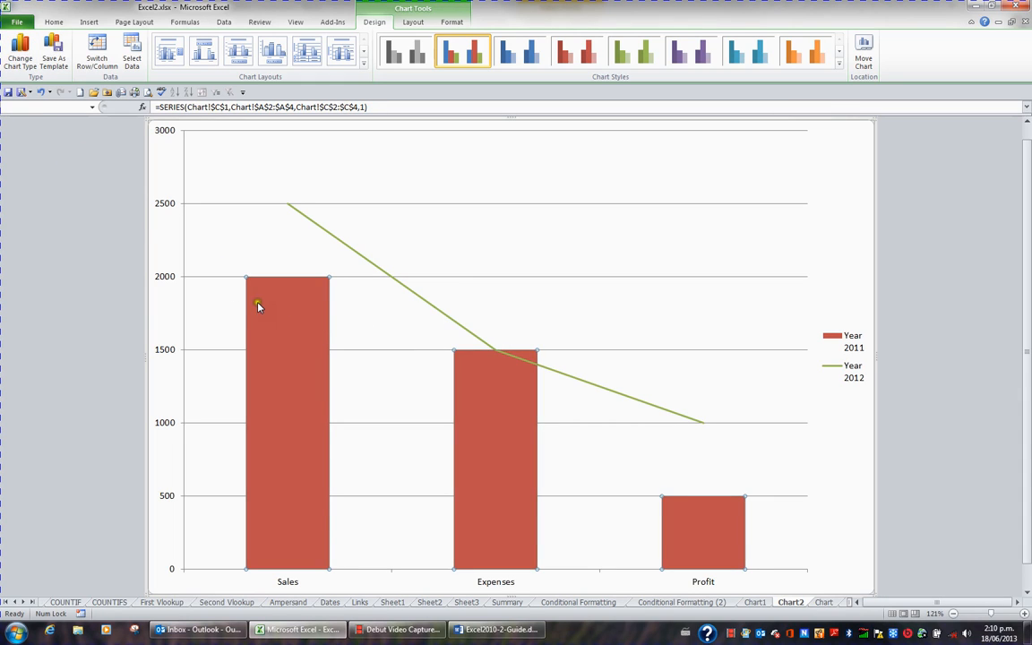
mouse_move(259, 307)
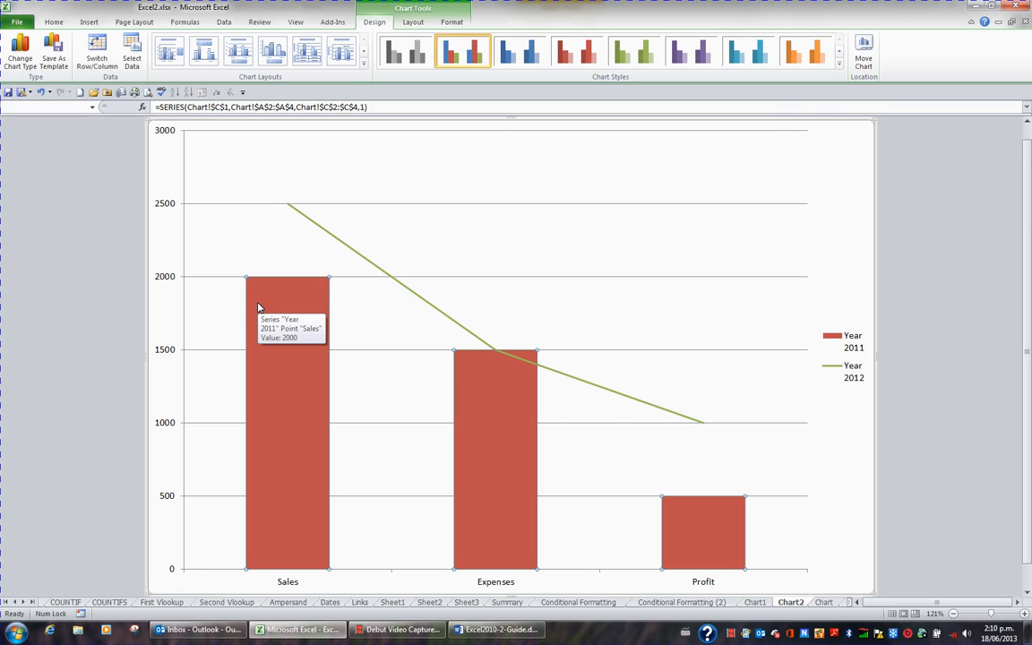